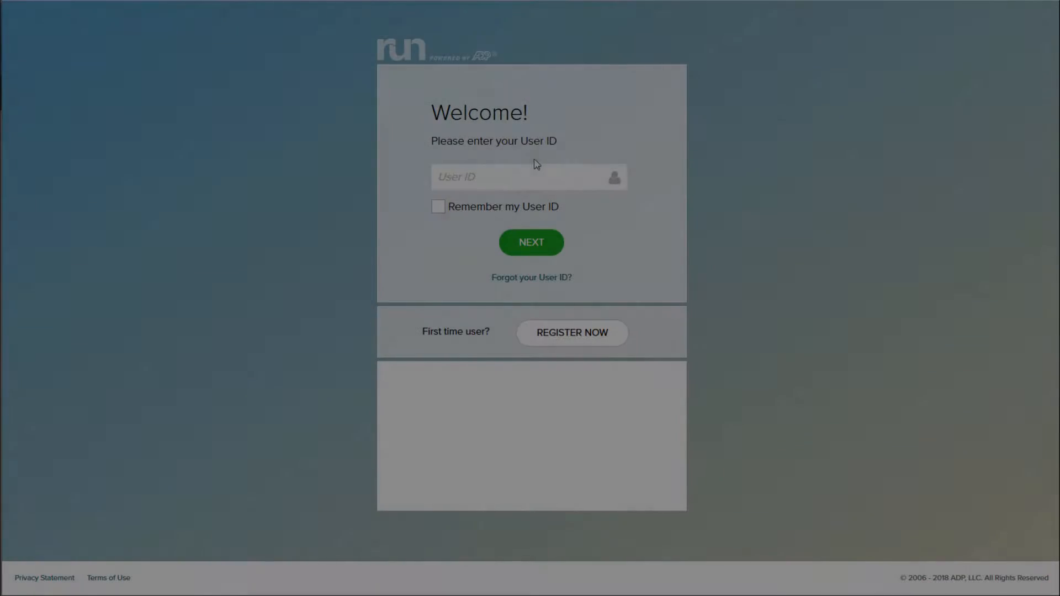
# Step: Sign in to RUN Powered by ADP as adptestacc and open HR & Business Apps
pyautogui.write('adptest')
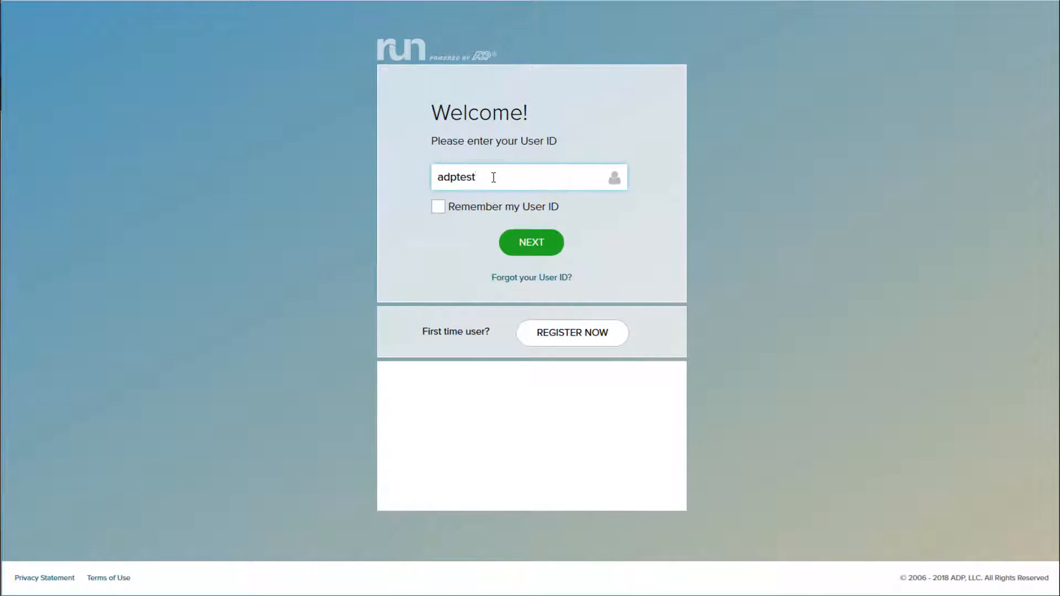
pyautogui.write('acc')
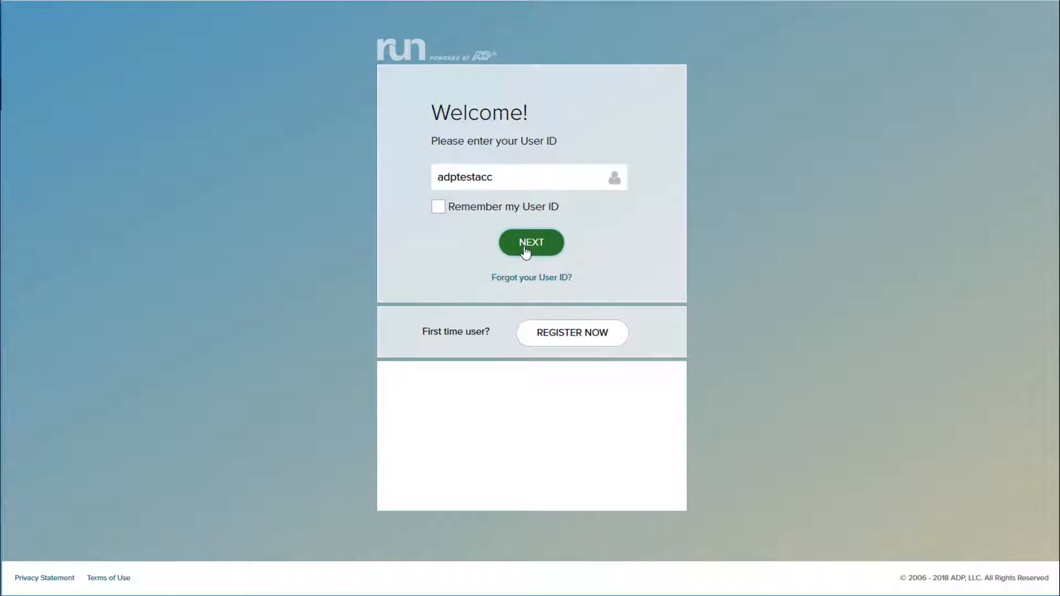
pyautogui.click(531, 243)
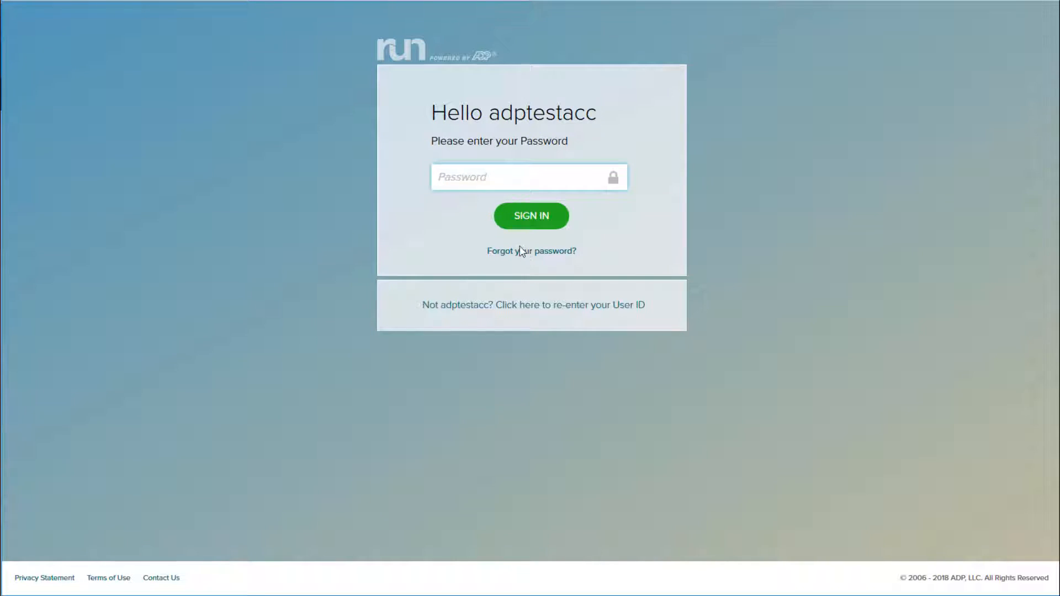
pyautogui.write('password')
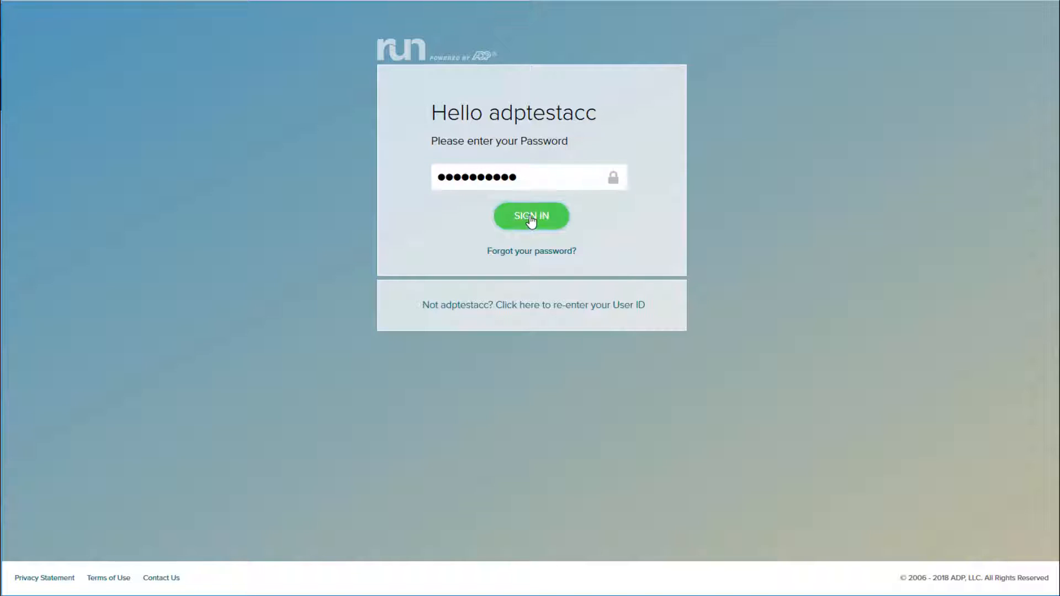
pyautogui.click(532, 216)
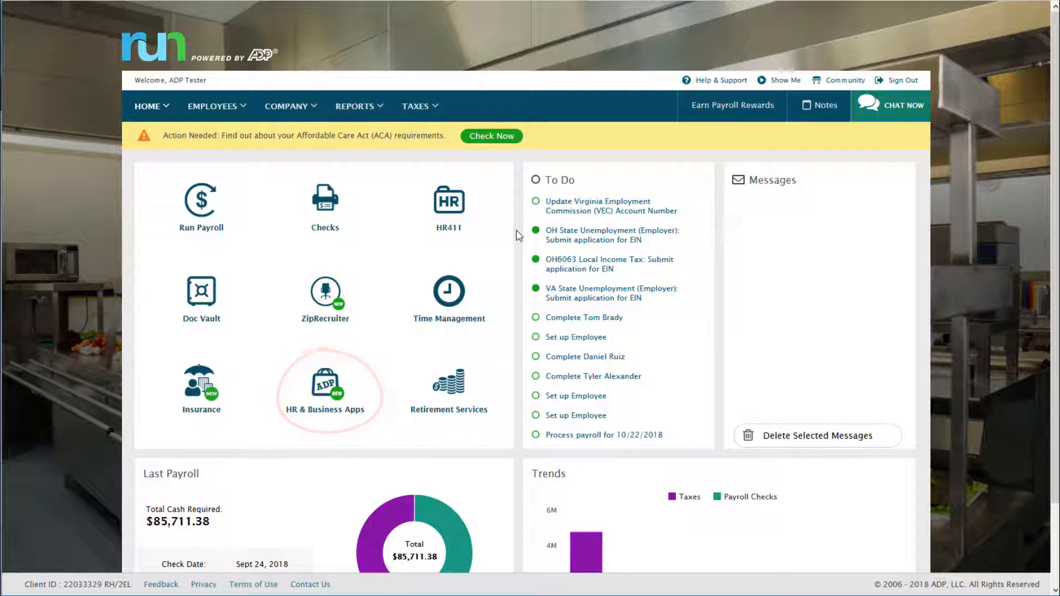
pyautogui.click(326, 389)
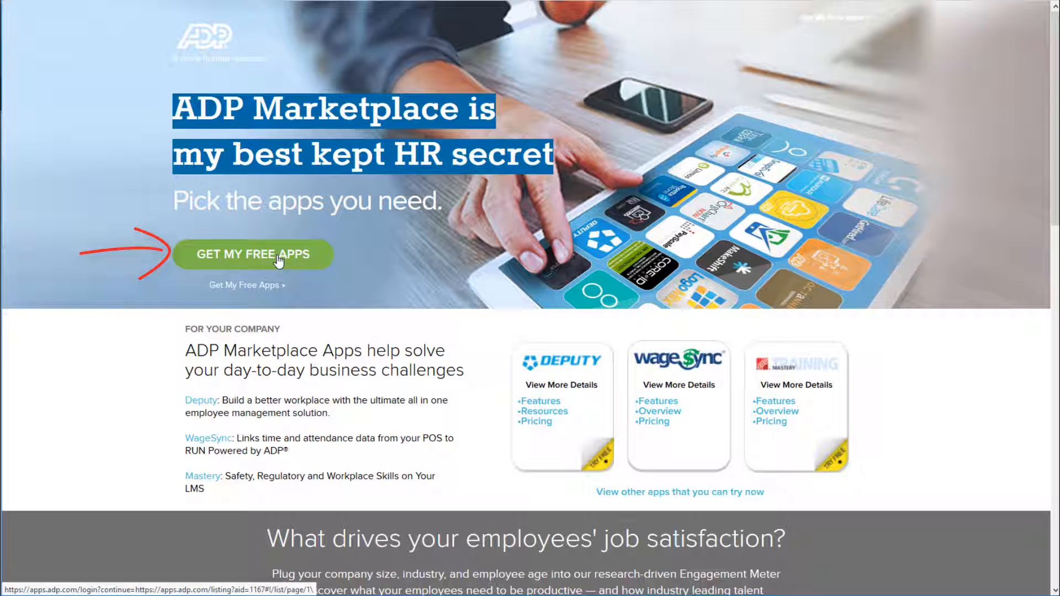
# Step: Show the free Marketplace apps and search them for 'deputy'
pyautogui.click(252, 255)
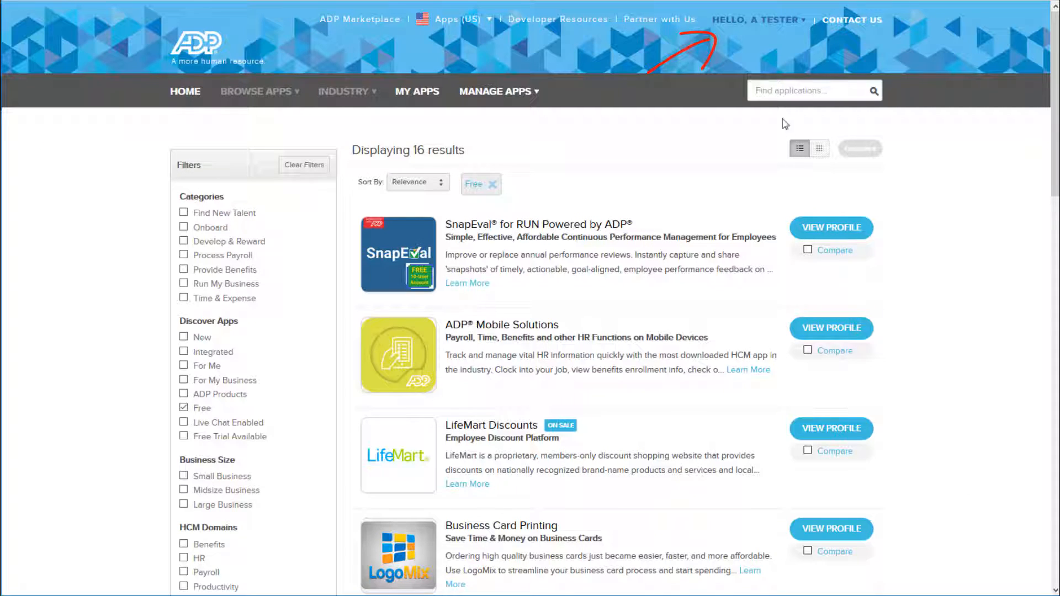
pyautogui.write('deputy')
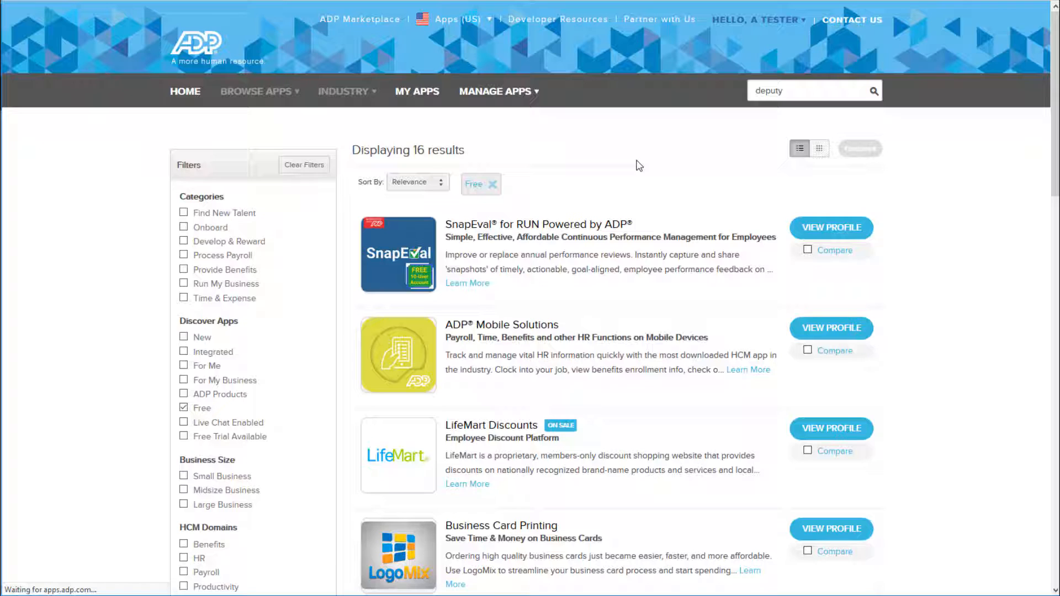
pyautogui.moveTo(925, 175)
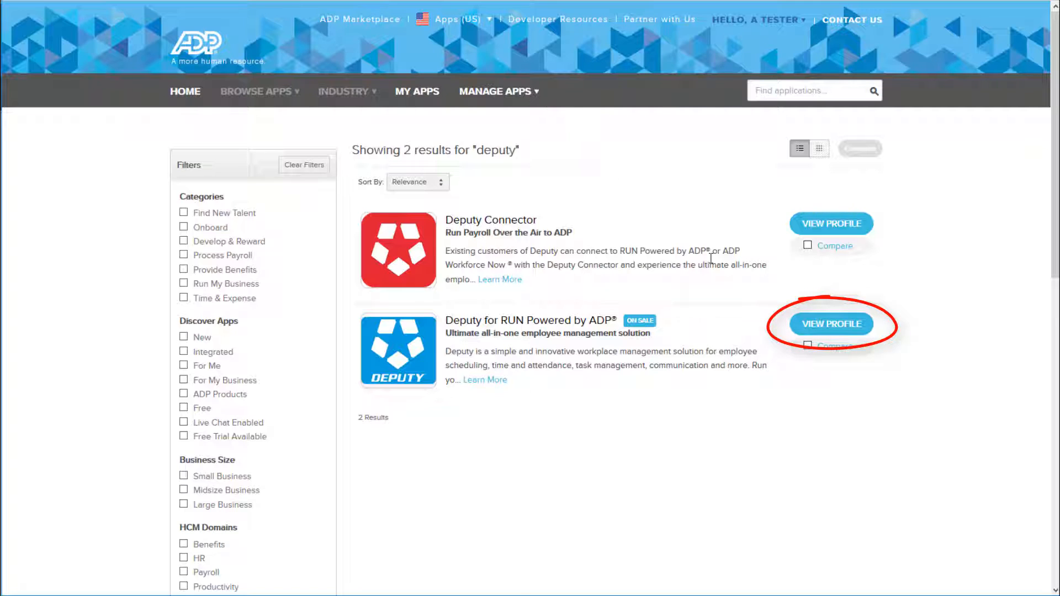
# Step: Start buying Deputy for RUN Powered by ADP on the Premium plan at $69.95/month
pyautogui.click(832, 324)
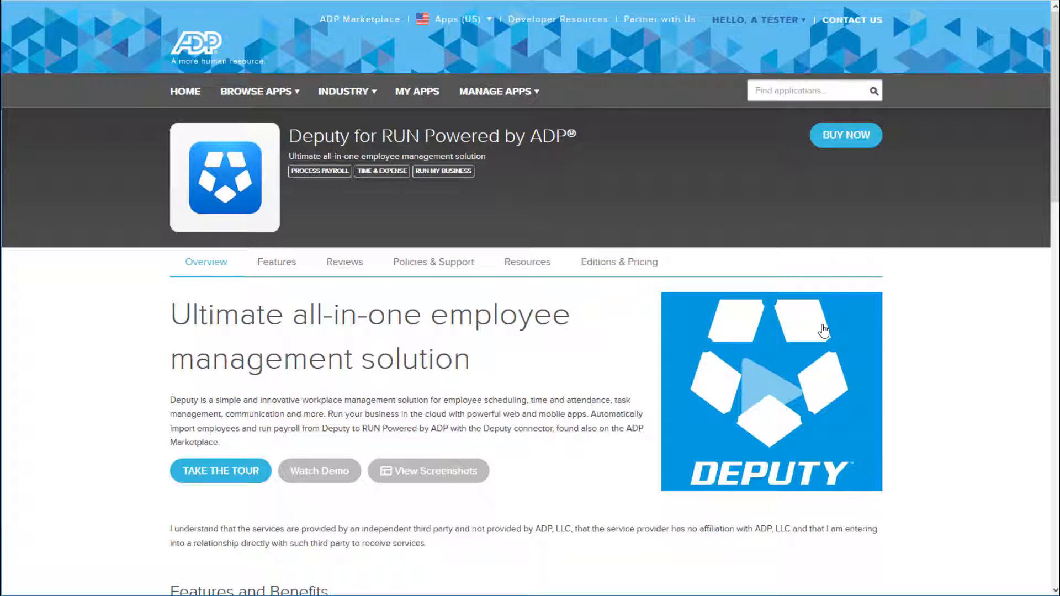
pyautogui.moveTo(822, 252)
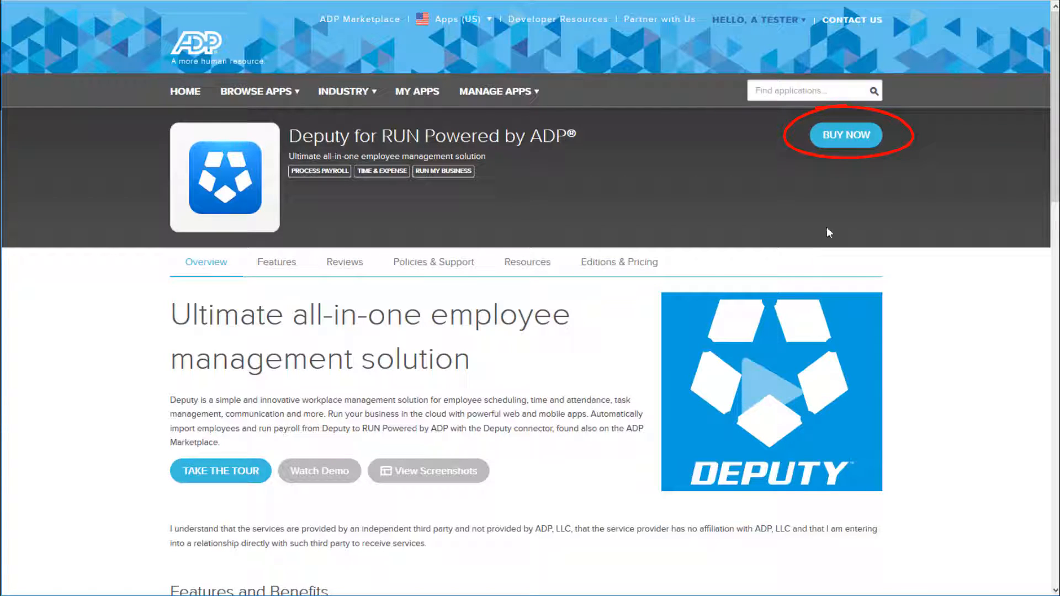
pyautogui.click(846, 134)
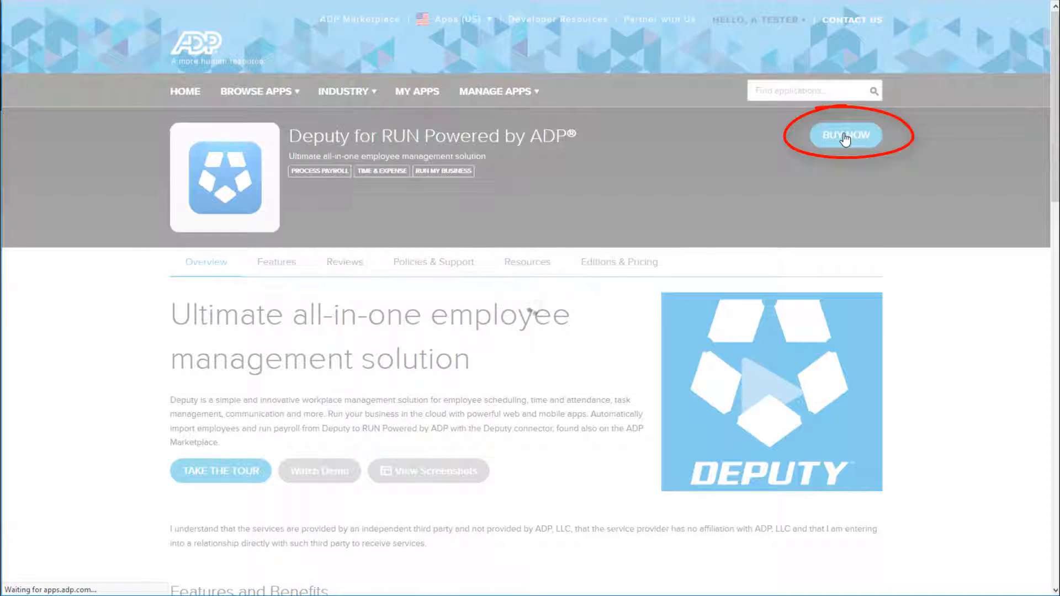
pyautogui.click(846, 135)
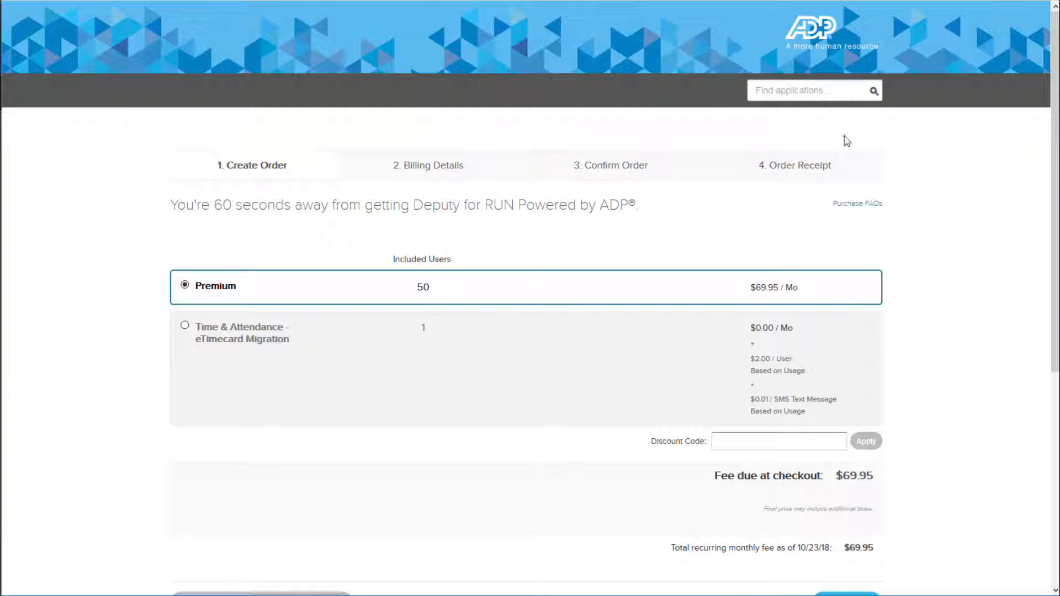
pyautogui.moveTo(915, 298)
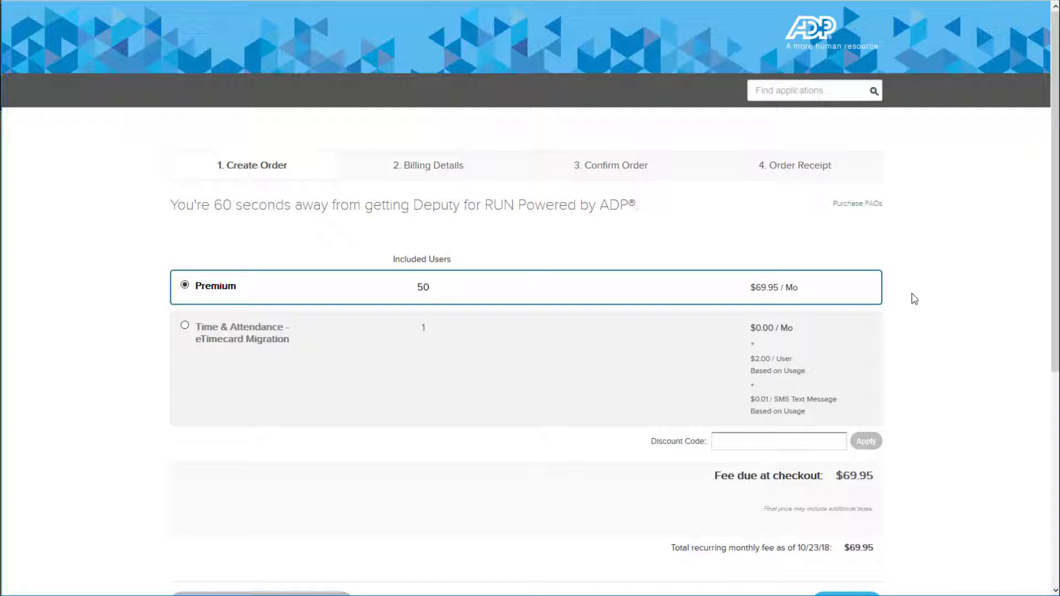
pyautogui.scroll(-3)
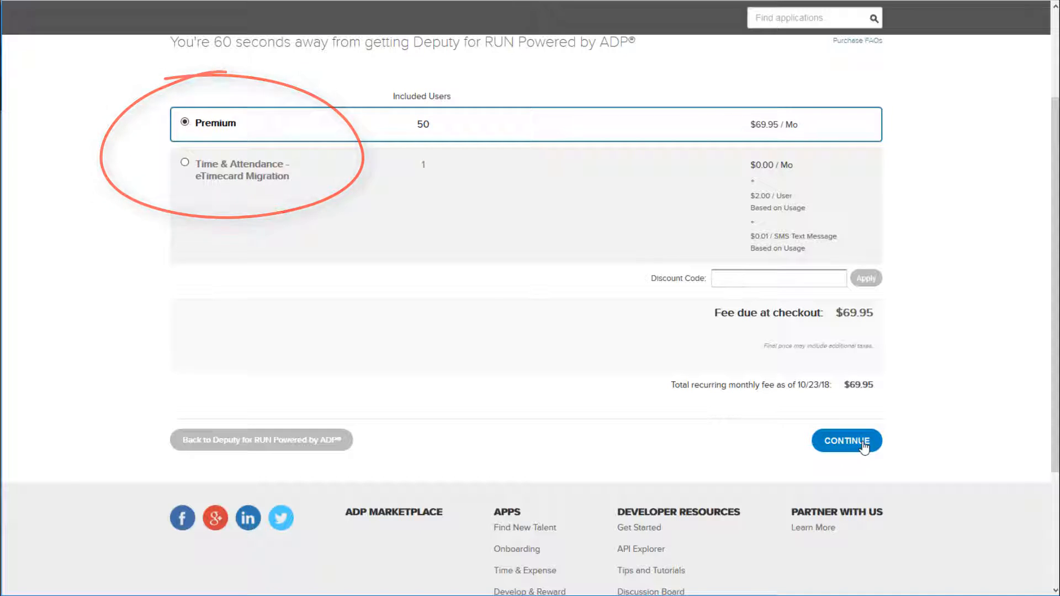
# Step: Continue the Premium Deputy order and accept the app's Terms of Service
pyautogui.click(847, 441)
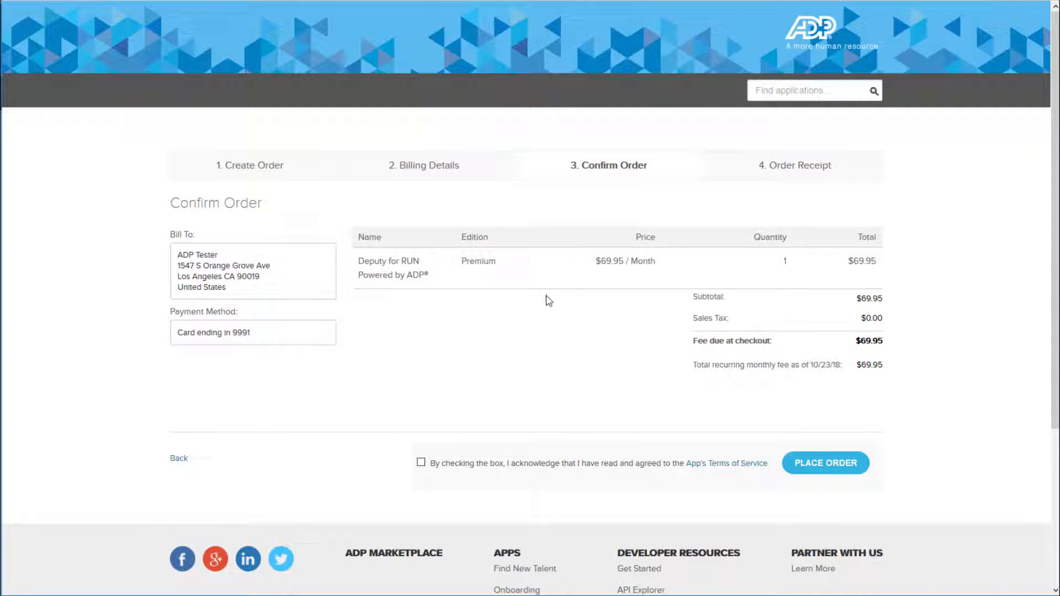
pyautogui.moveTo(545, 306)
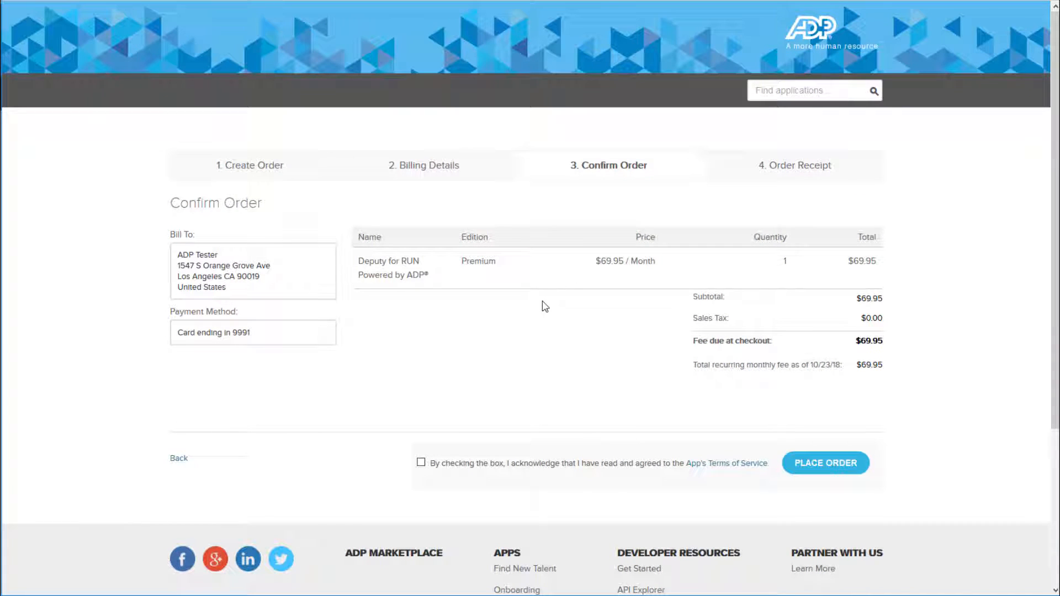
pyautogui.moveTo(575, 271)
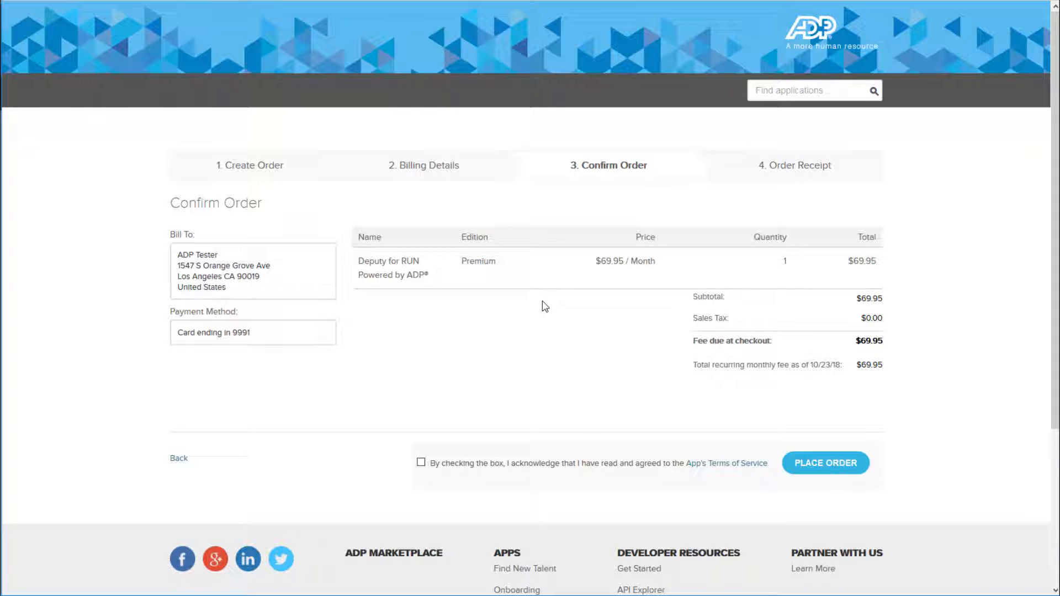
pyautogui.moveTo(575, 272)
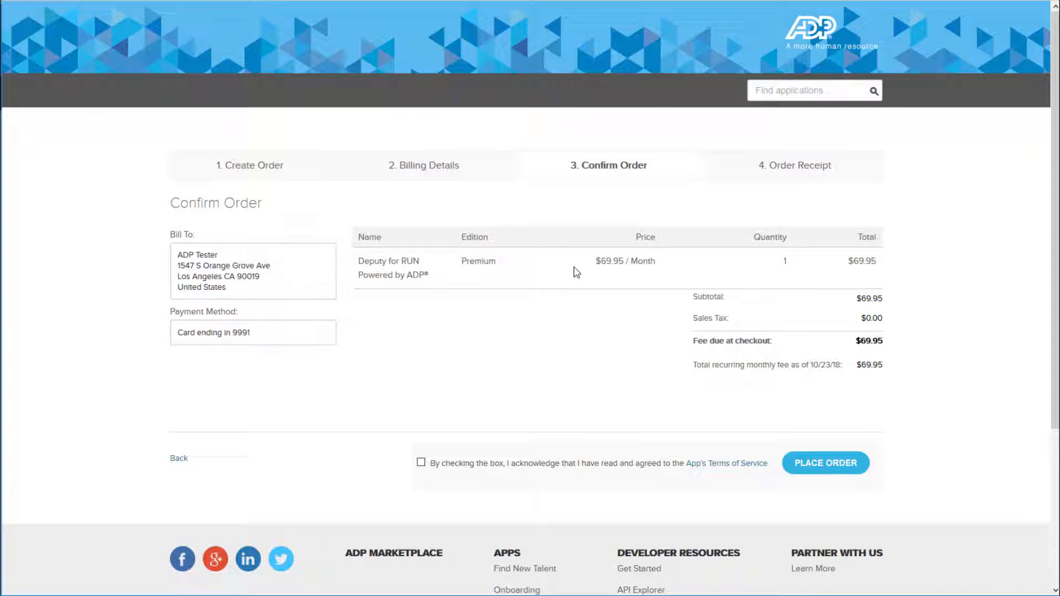
pyautogui.moveTo(545, 307)
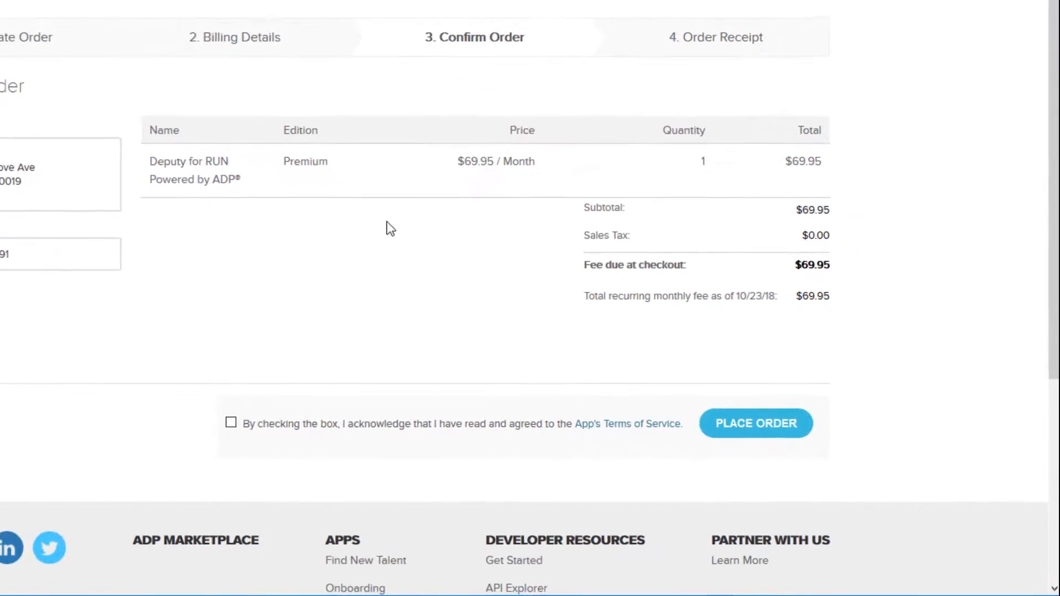
pyautogui.click(231, 422)
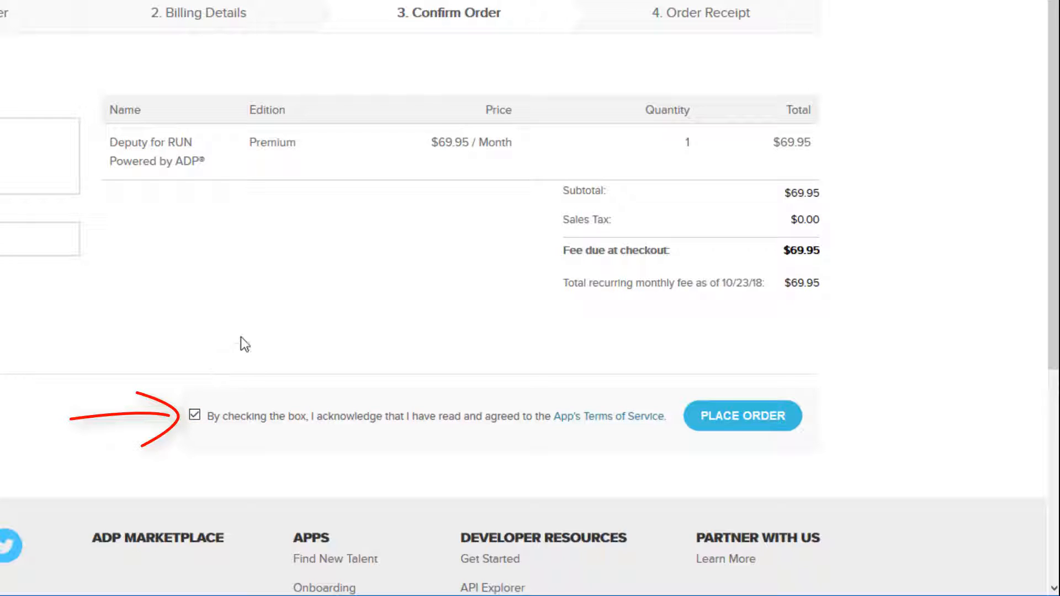
pyautogui.moveTo(568, 338)
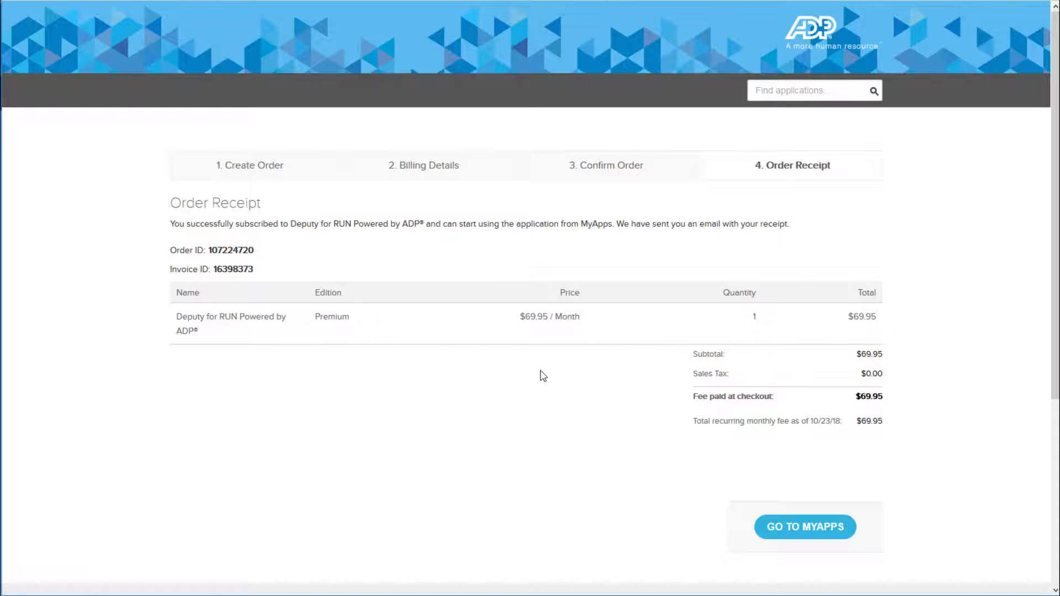
pyautogui.moveTo(635, 407)
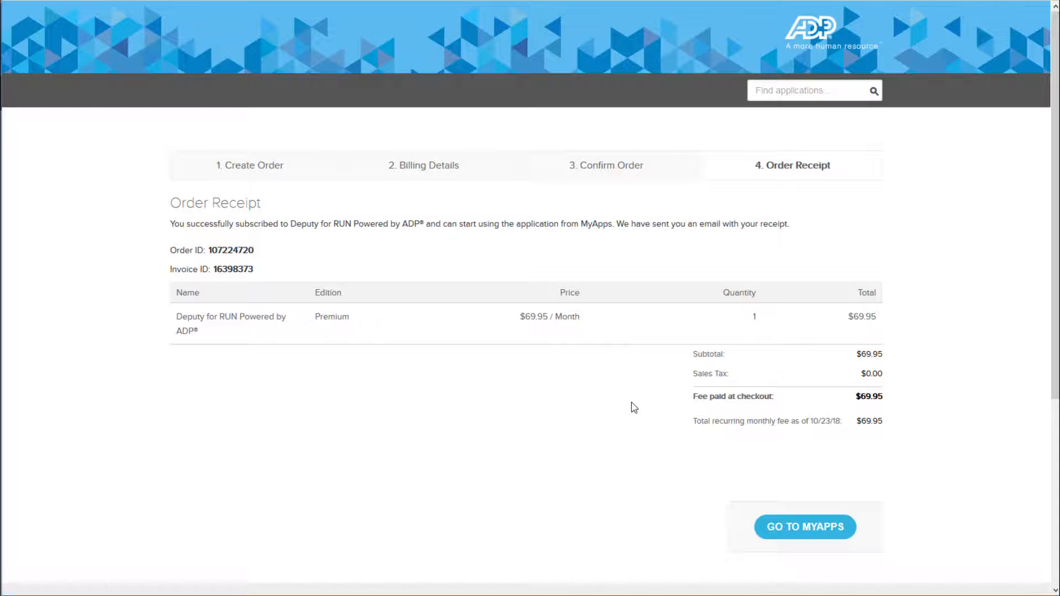
# Step: Launch Deputy for RUN Powered by ADP from My Apps to reach its permission request
pyautogui.click(805, 527)
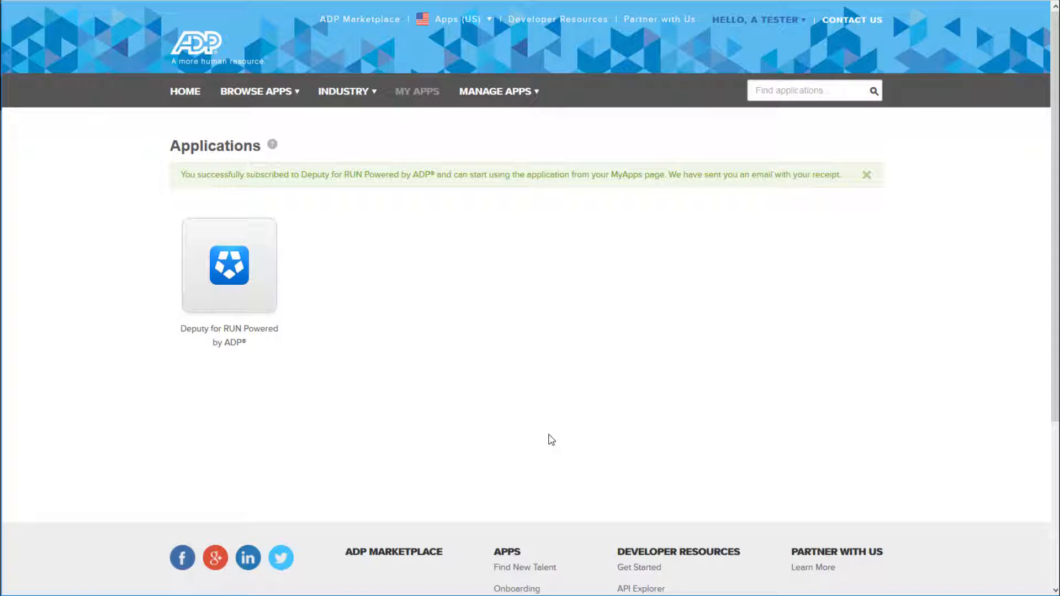
pyautogui.moveTo(510, 419)
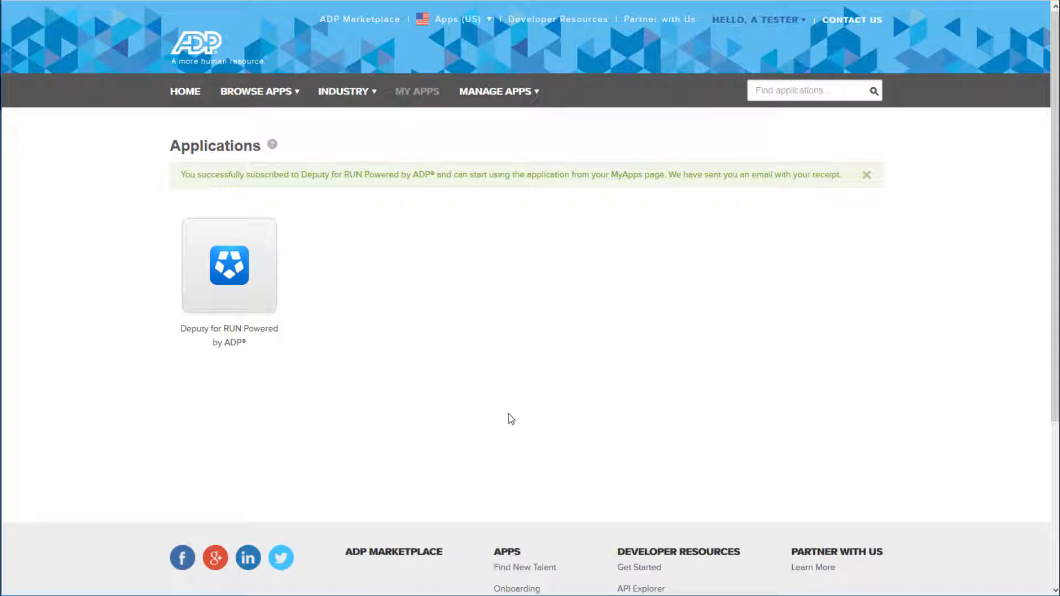
pyautogui.moveTo(229, 264)
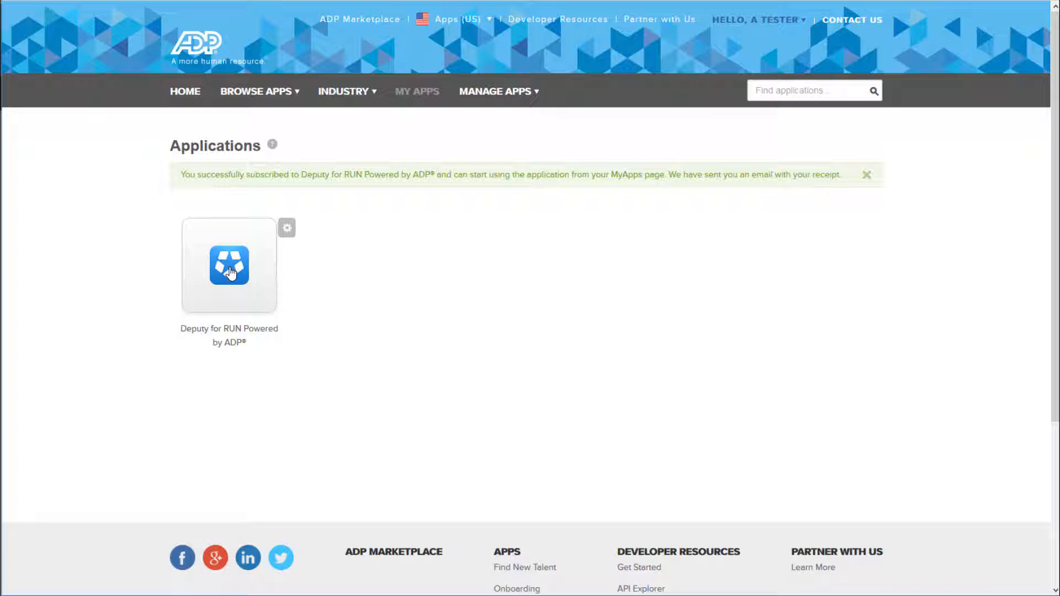
pyautogui.click(228, 264)
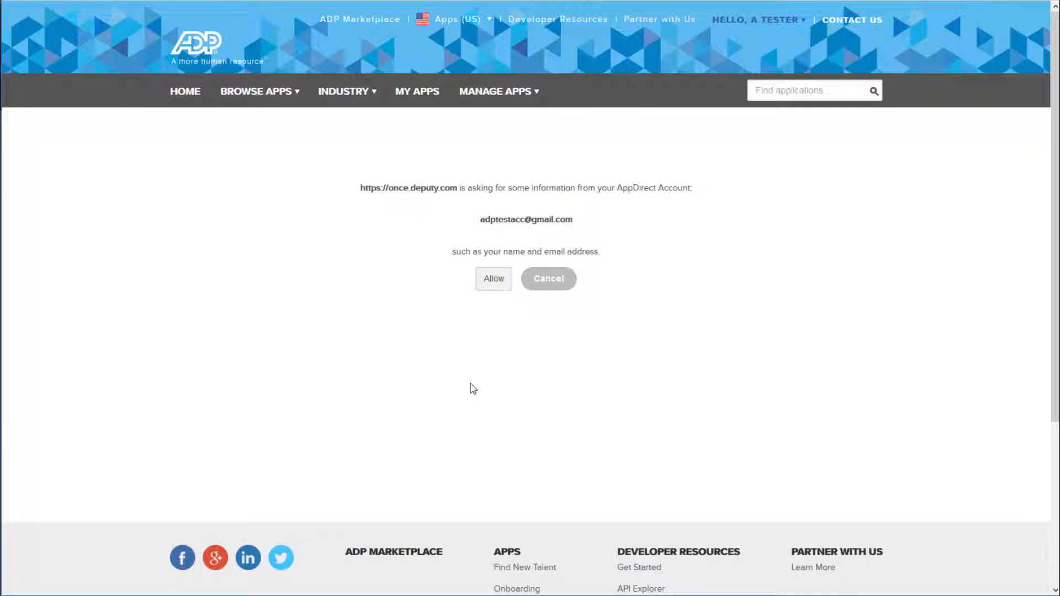
pyautogui.scroll(-3)
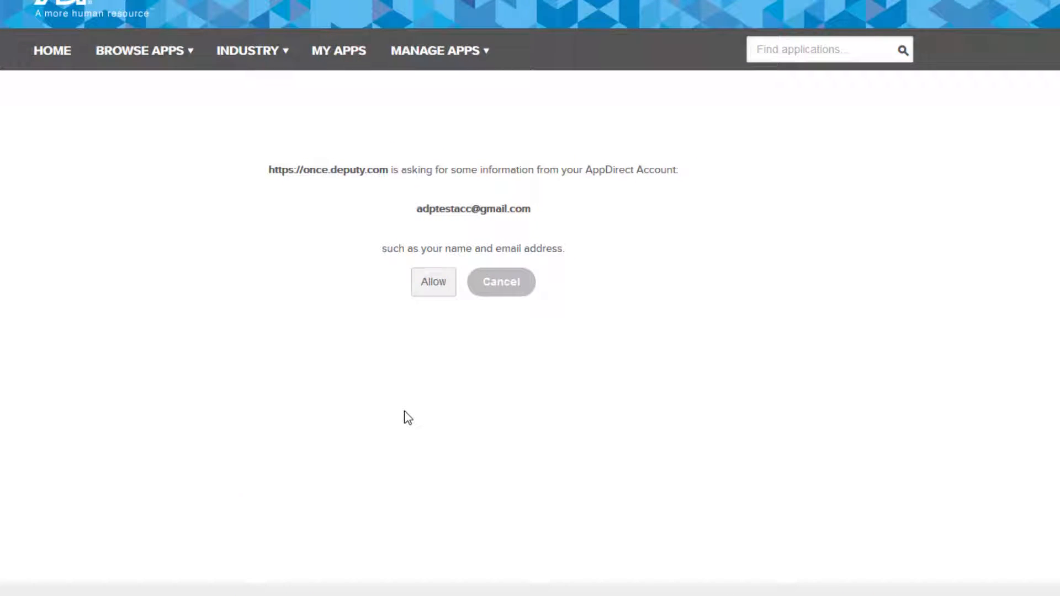
pyautogui.moveTo(433, 282)
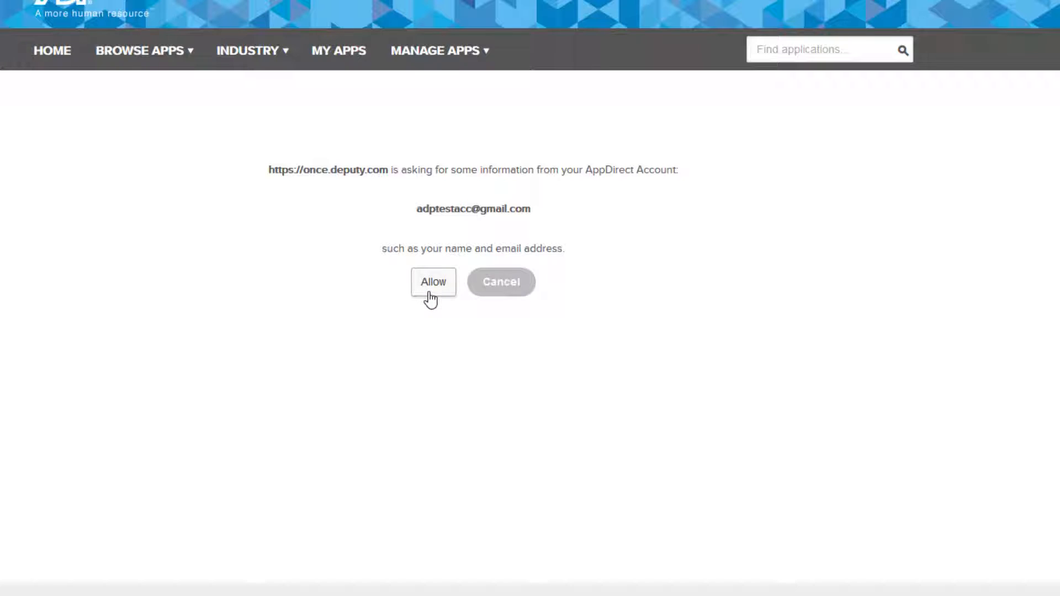
# Step: Allow Deputy account access and name the location 'Business Name'
pyautogui.click(433, 282)
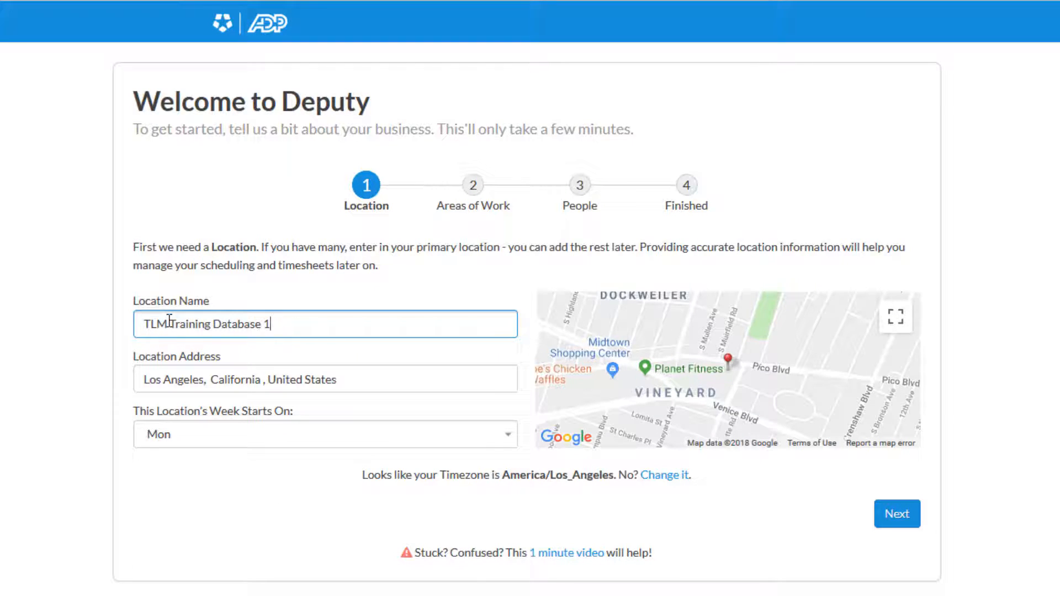
pyautogui.write('Business Name')
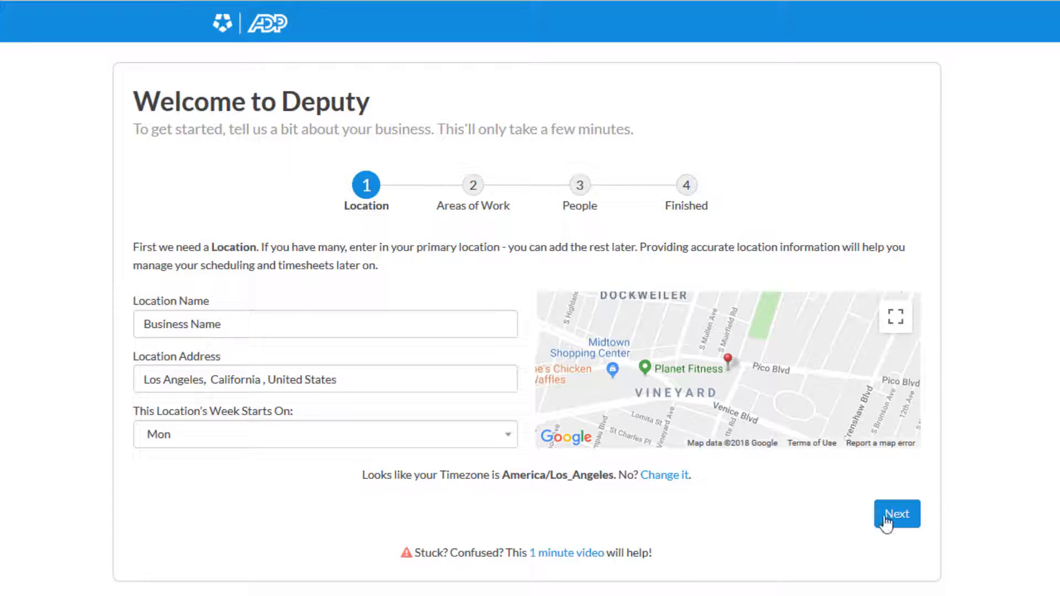
pyautogui.click(897, 514)
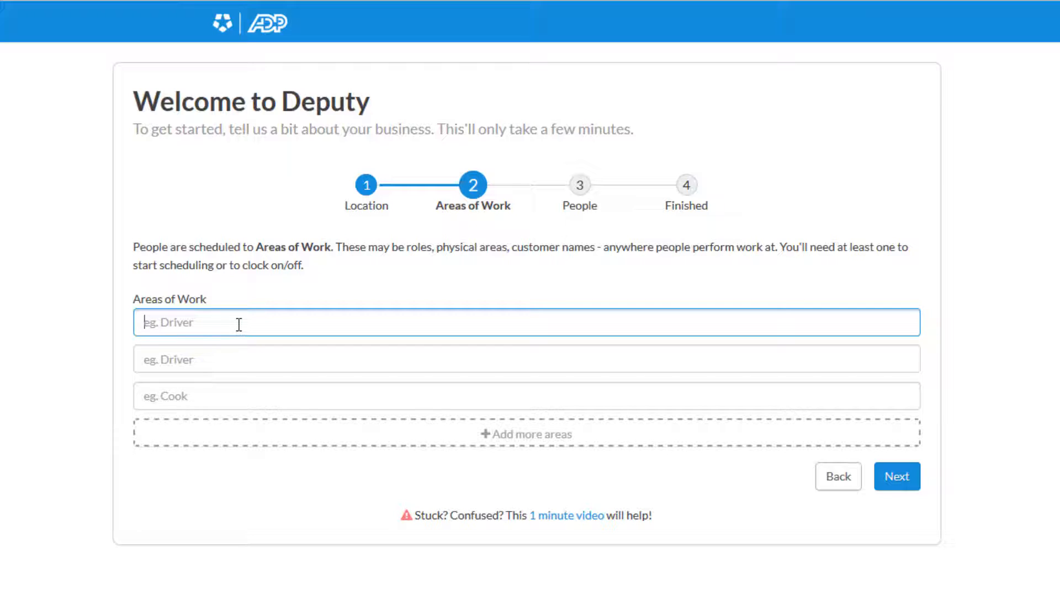
# Step: Enter Reception, Driver and Cook as areas of work
pyautogui.write('Reception')
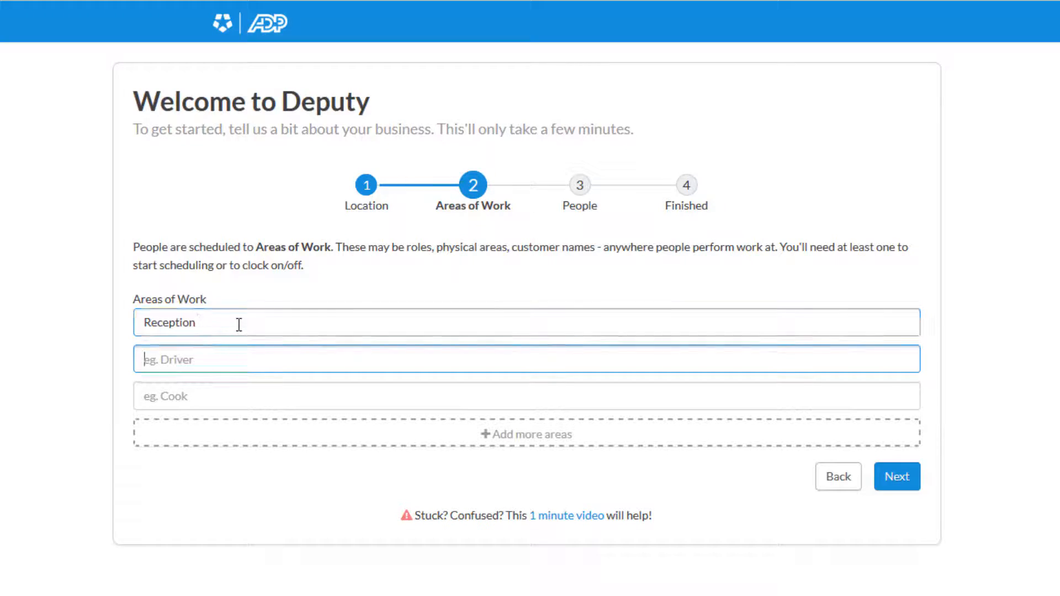
pyautogui.write('Driver')
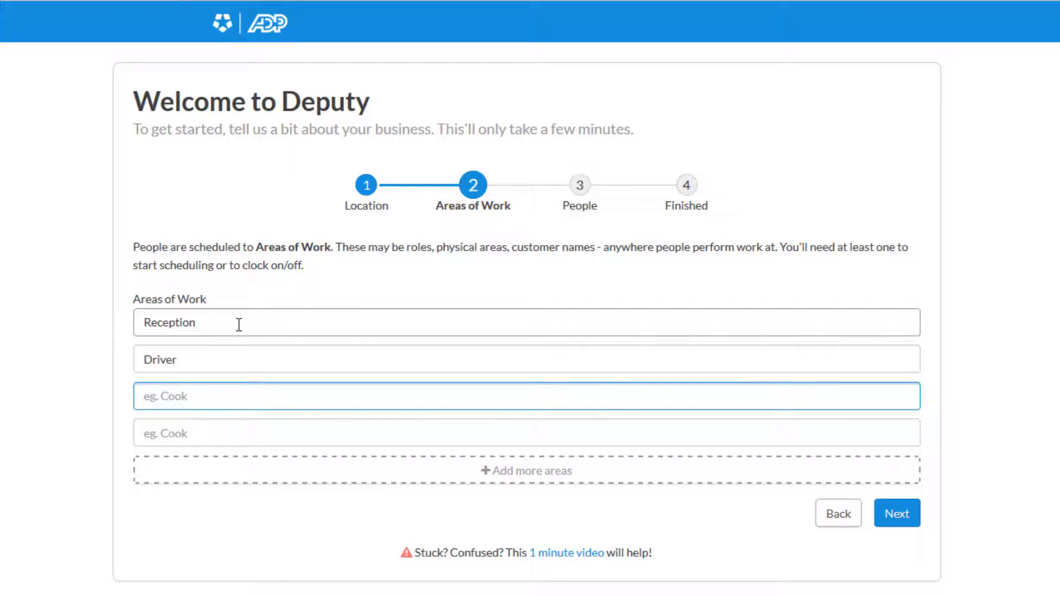
pyautogui.write('Cook')
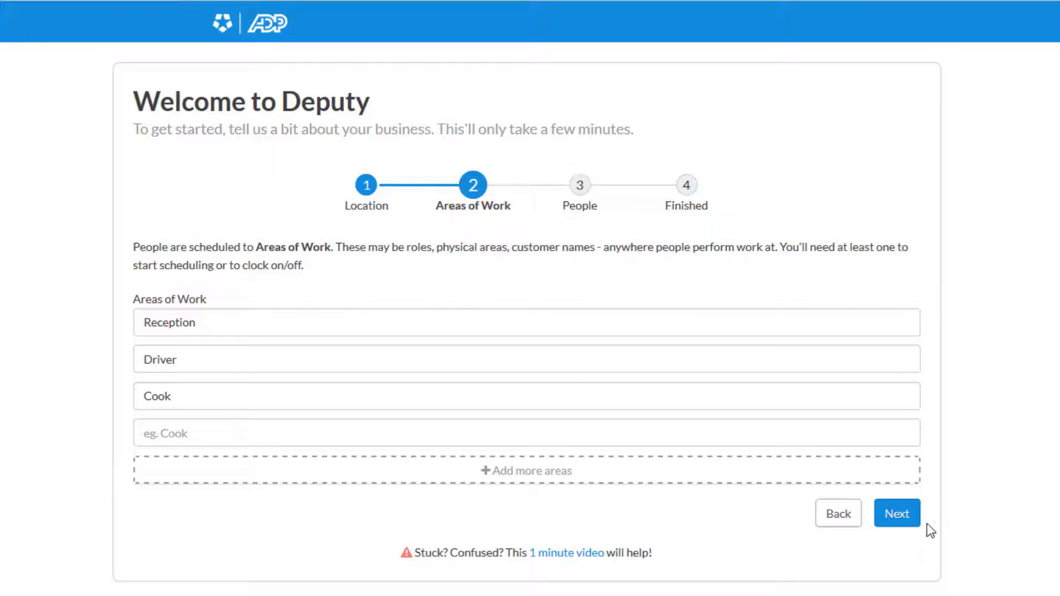
# Step: Move to People, pick ADP as the import source, and authorize Deputy's ADP access
pyautogui.click(897, 513)
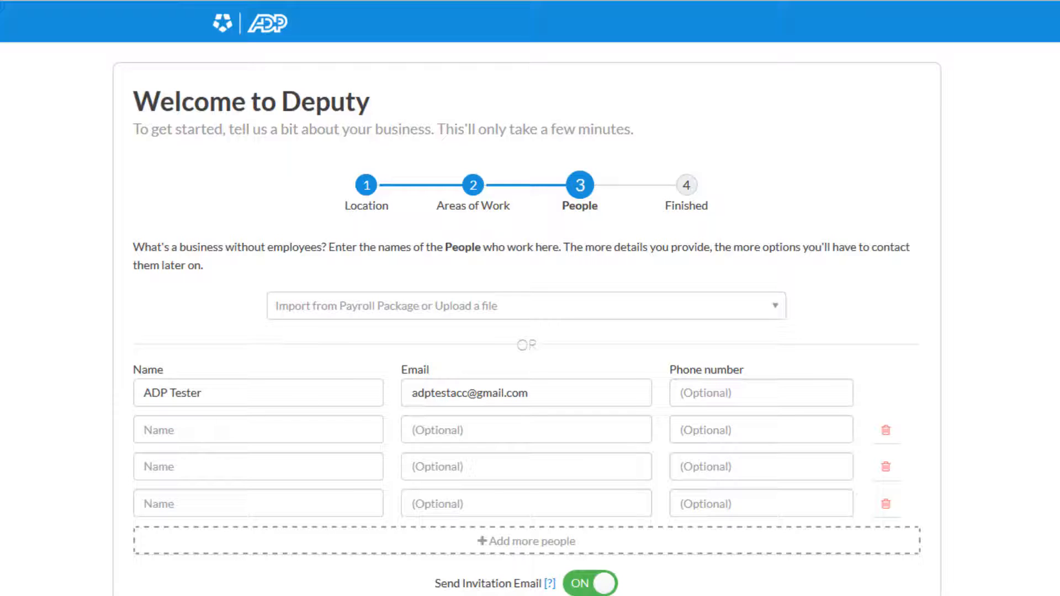
pyautogui.click(526, 305)
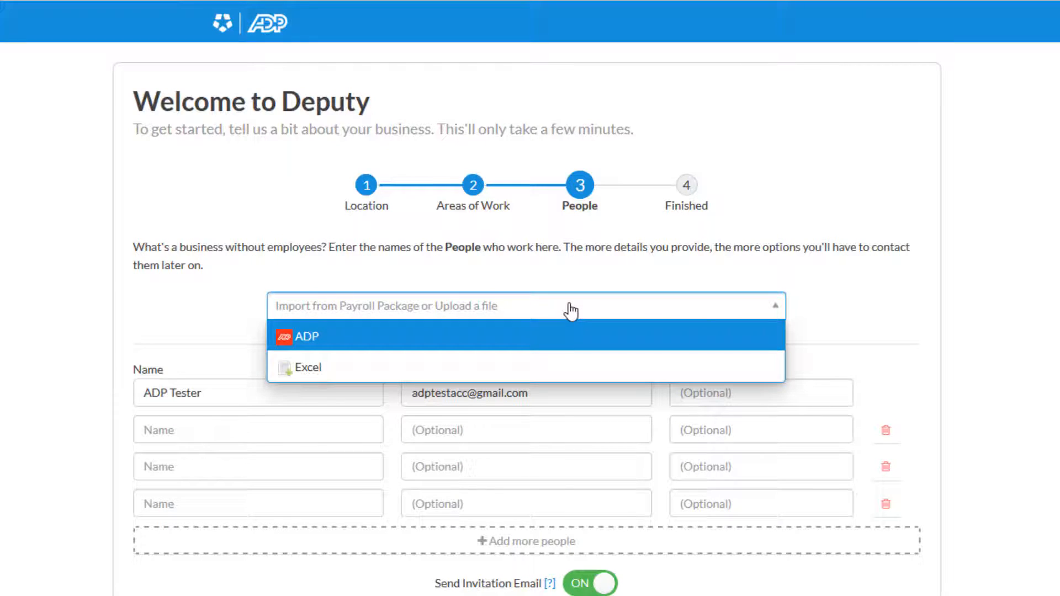
pyautogui.moveTo(337, 342)
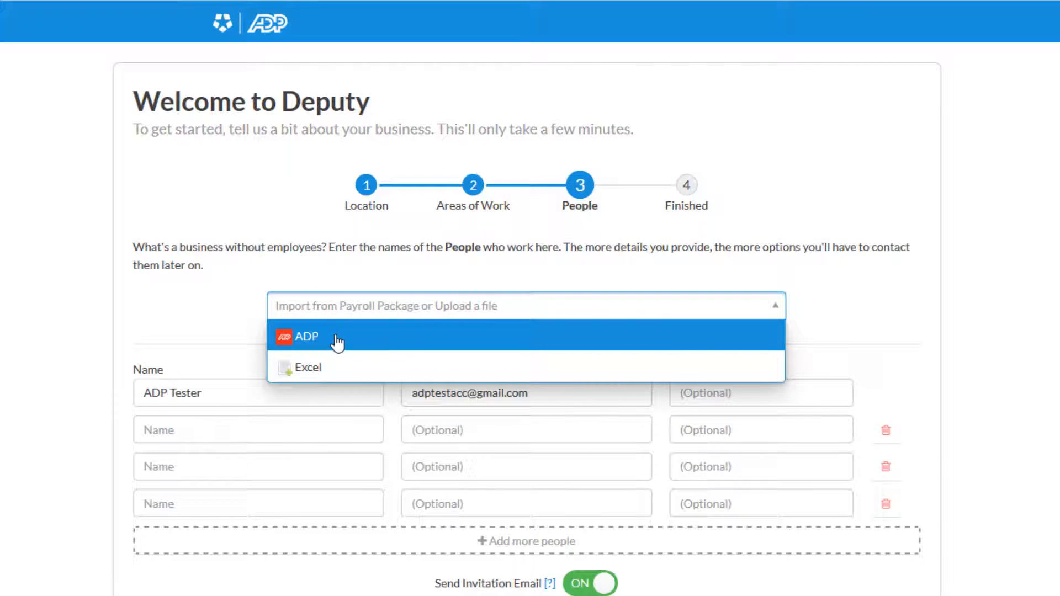
pyautogui.click(306, 338)
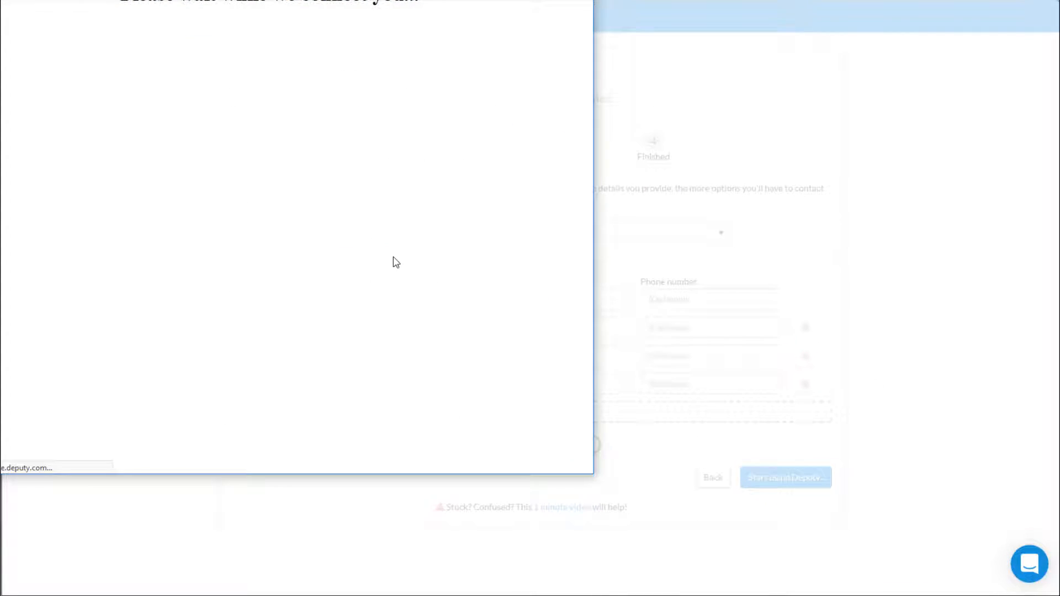
pyautogui.click(786, 477)
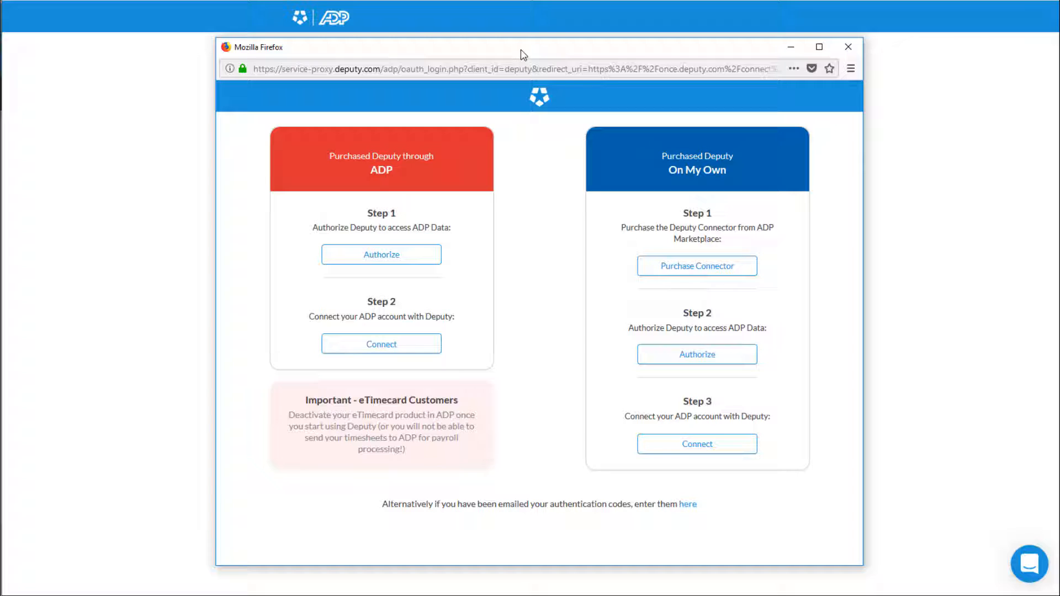
pyautogui.moveTo(523, 60)
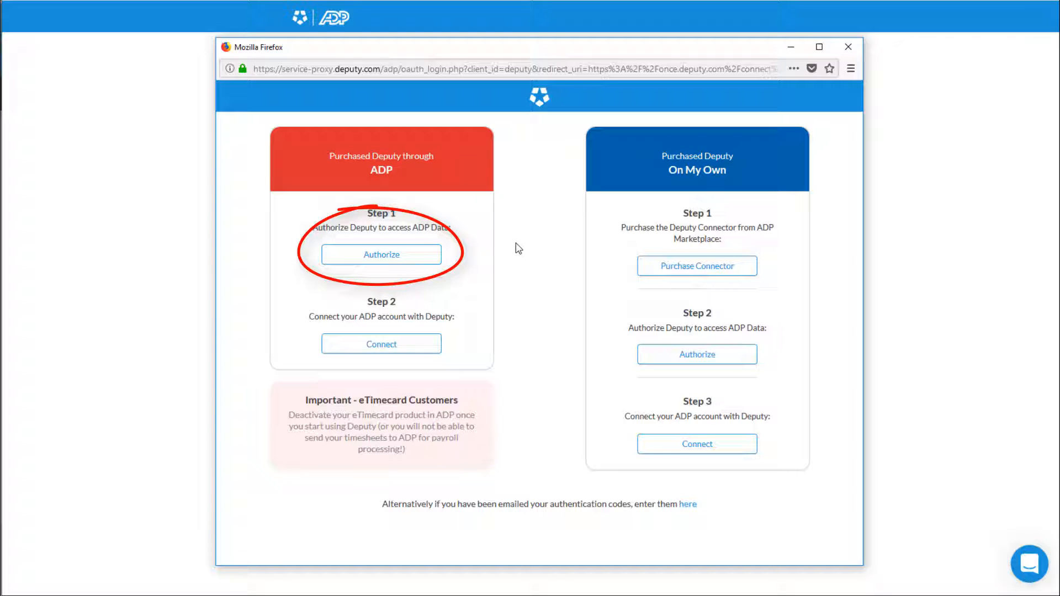
pyautogui.click(380, 255)
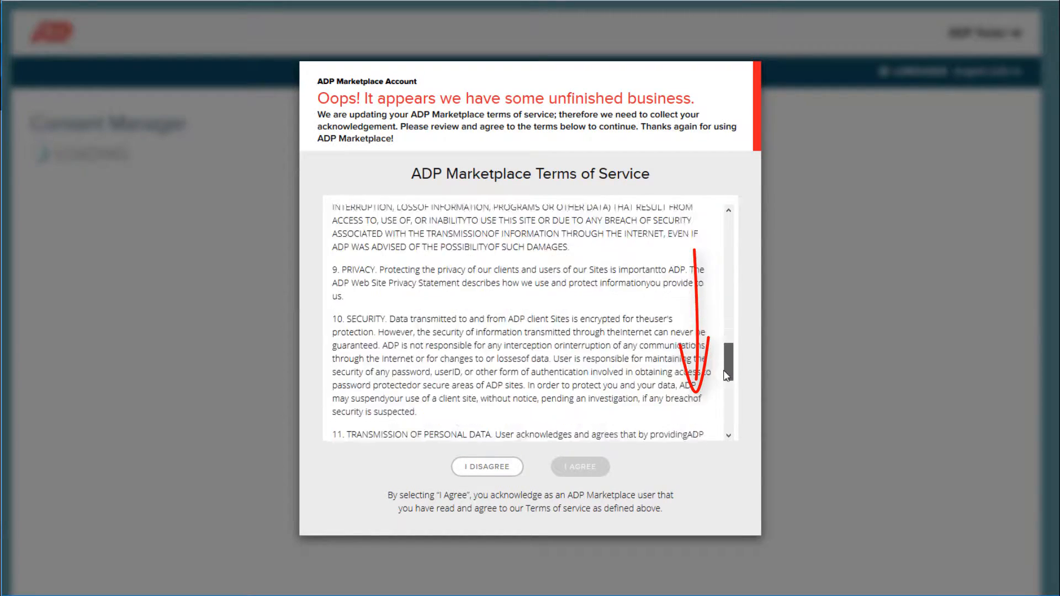
# Step: Agree to the updated ADP Marketplace terms and close the thank-you message
pyautogui.scroll(-3)
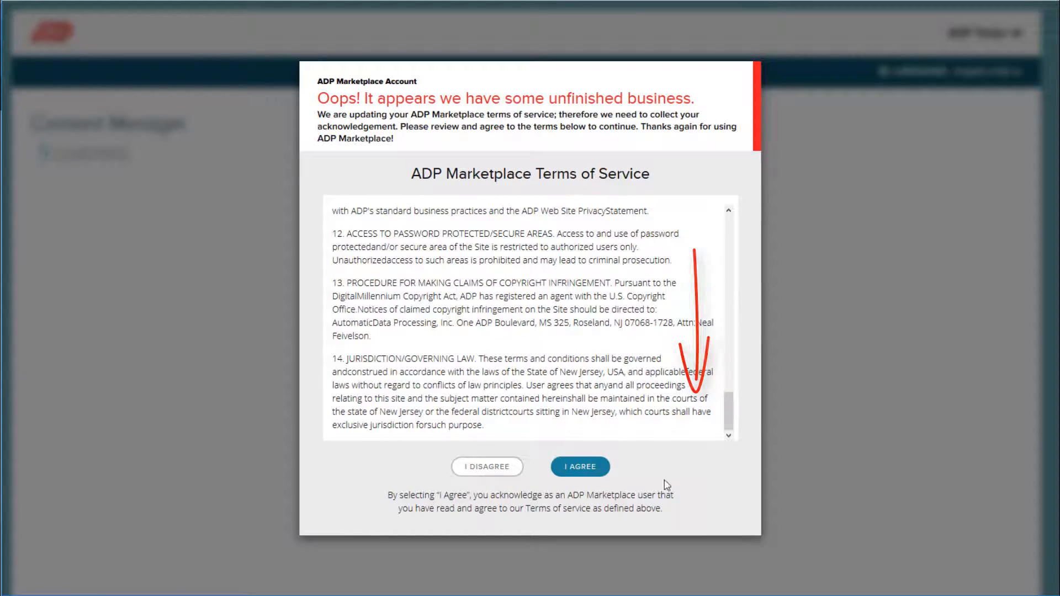
pyautogui.click(579, 467)
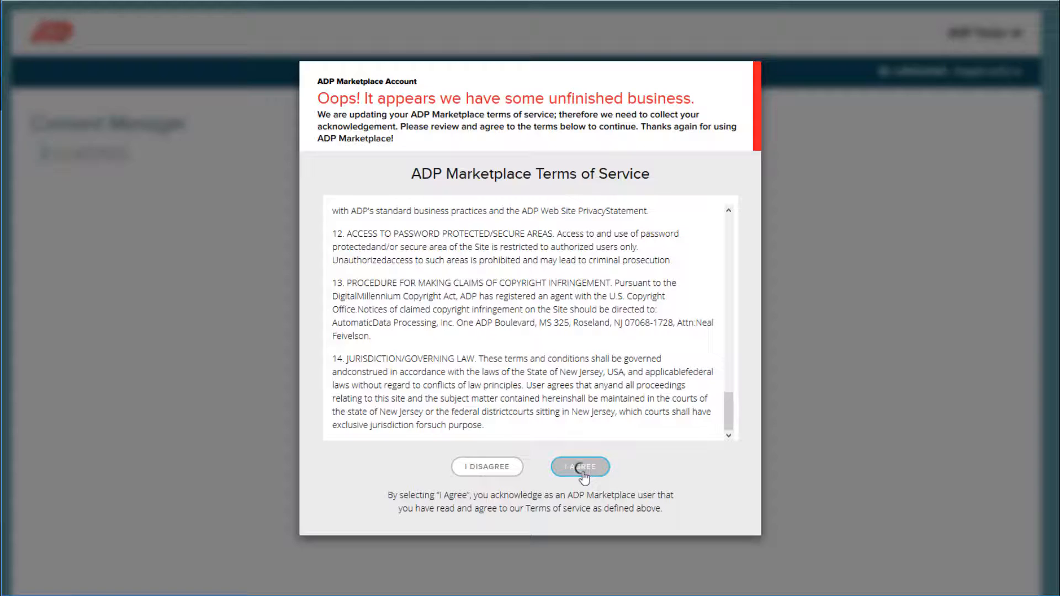
pyautogui.click(579, 467)
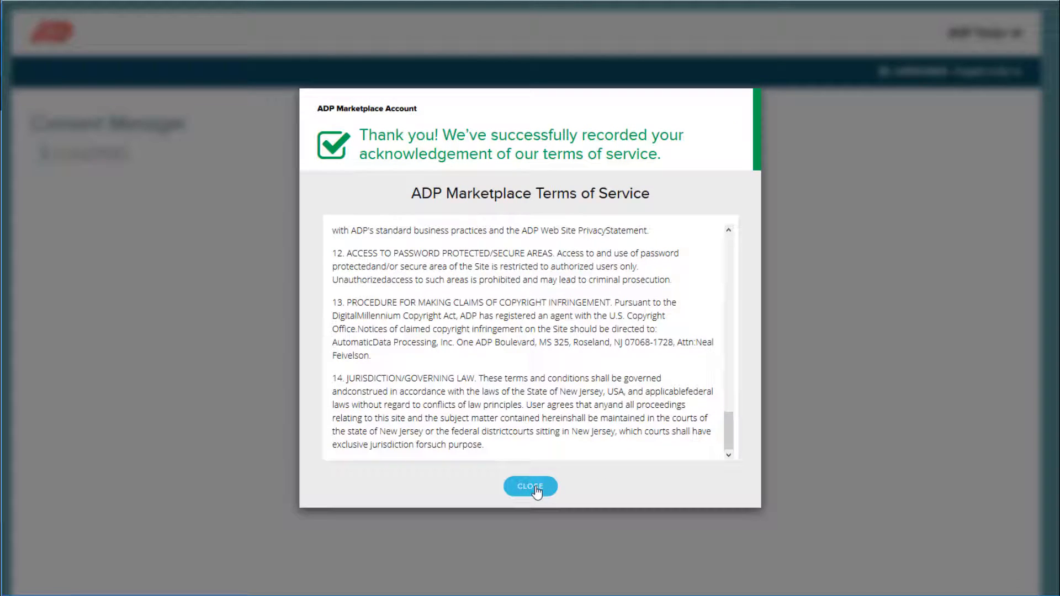
pyautogui.click(530, 486)
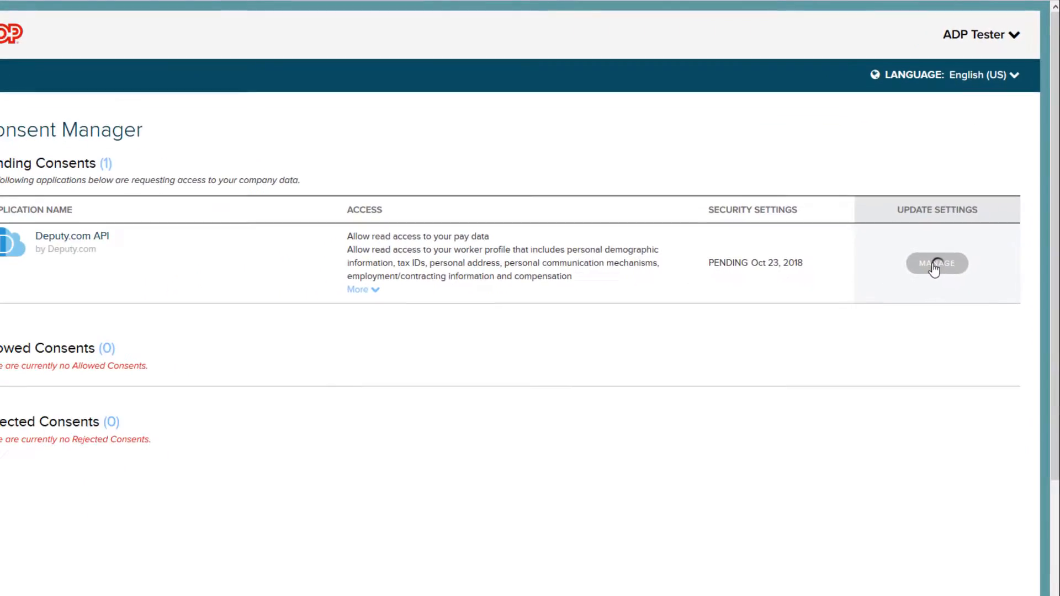
# Step: Allow the pending Deputy.com API consent in Consent Manager
pyautogui.click(937, 263)
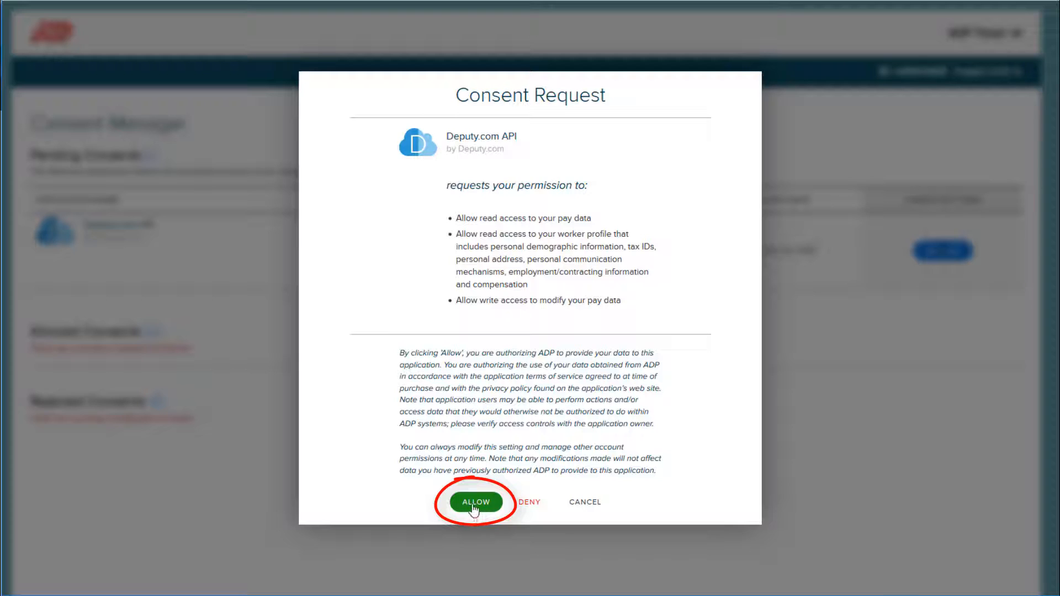
pyautogui.click(475, 503)
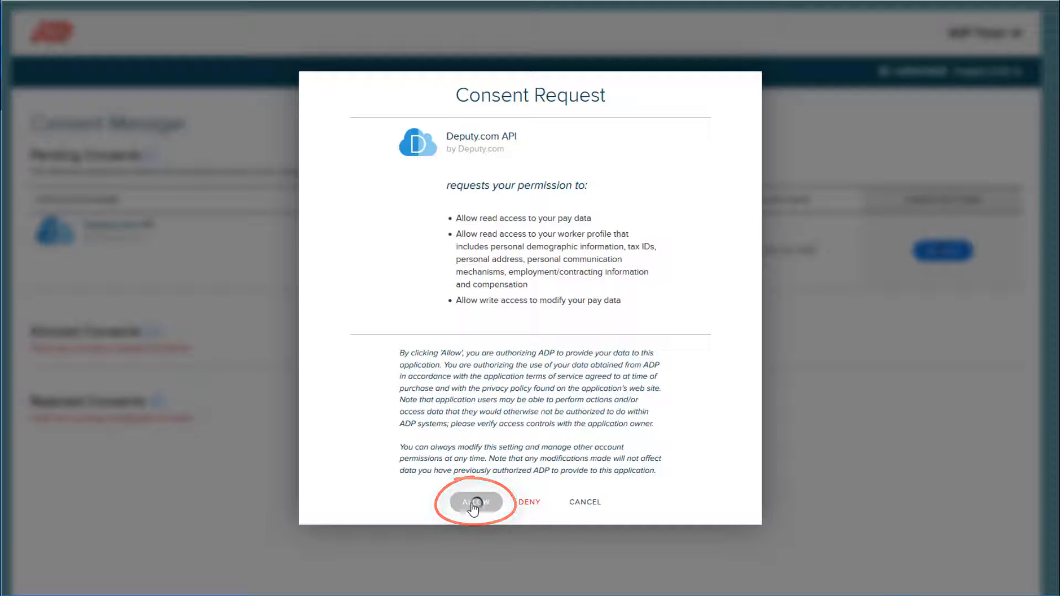
pyautogui.click(476, 502)
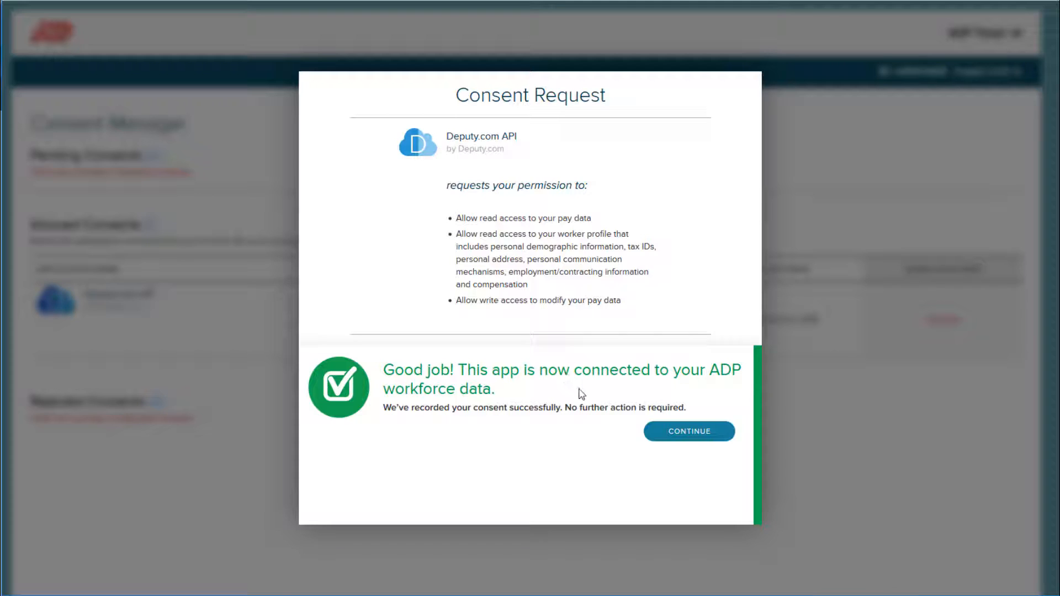
pyautogui.click(689, 431)
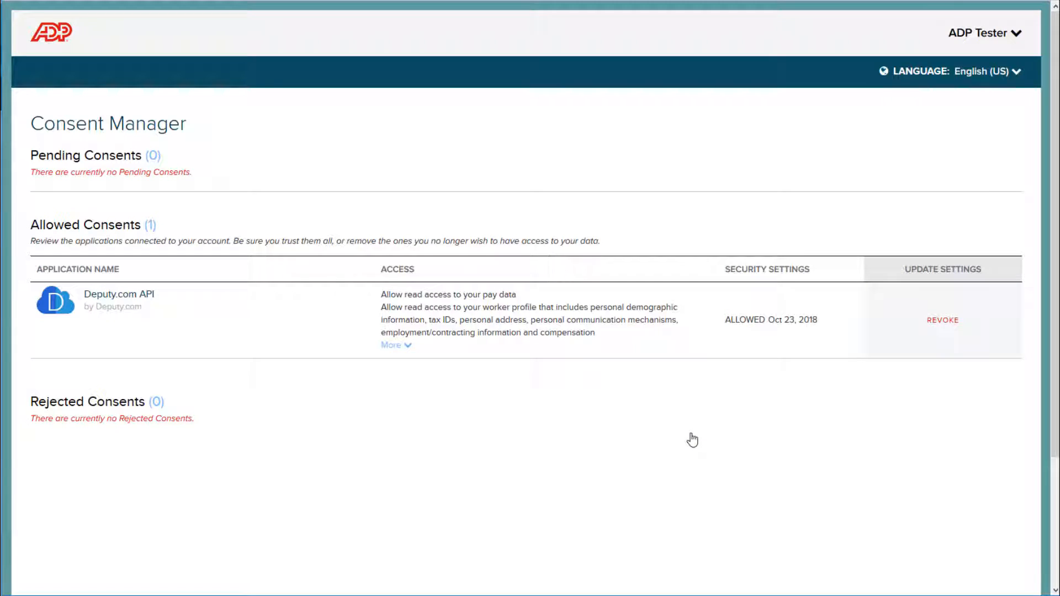
pyautogui.moveTo(579, 407)
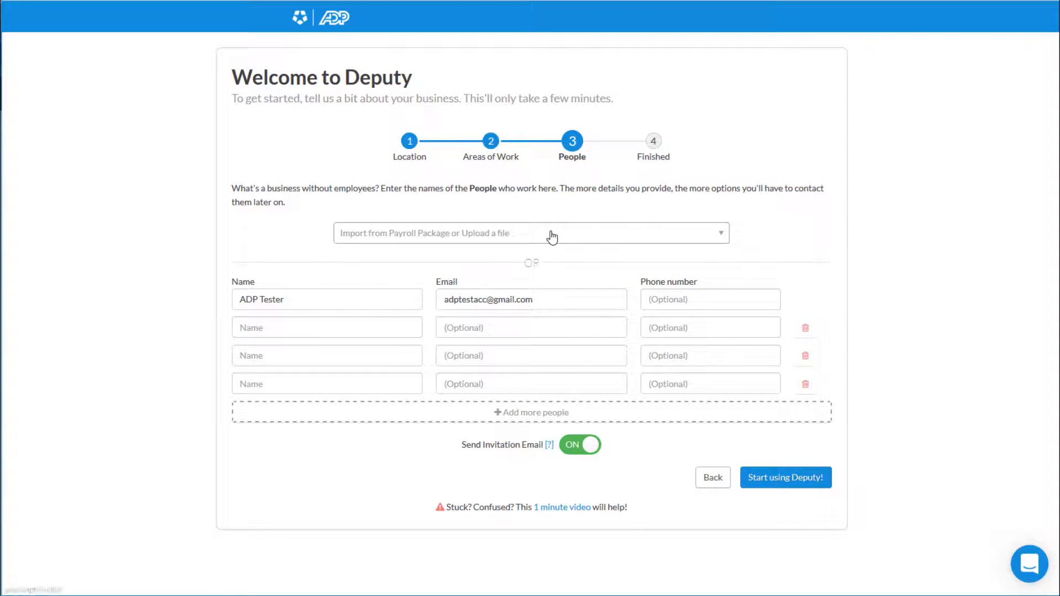
# Step: Import employees from ADP into Deputy's People step
pyautogui.click(532, 233)
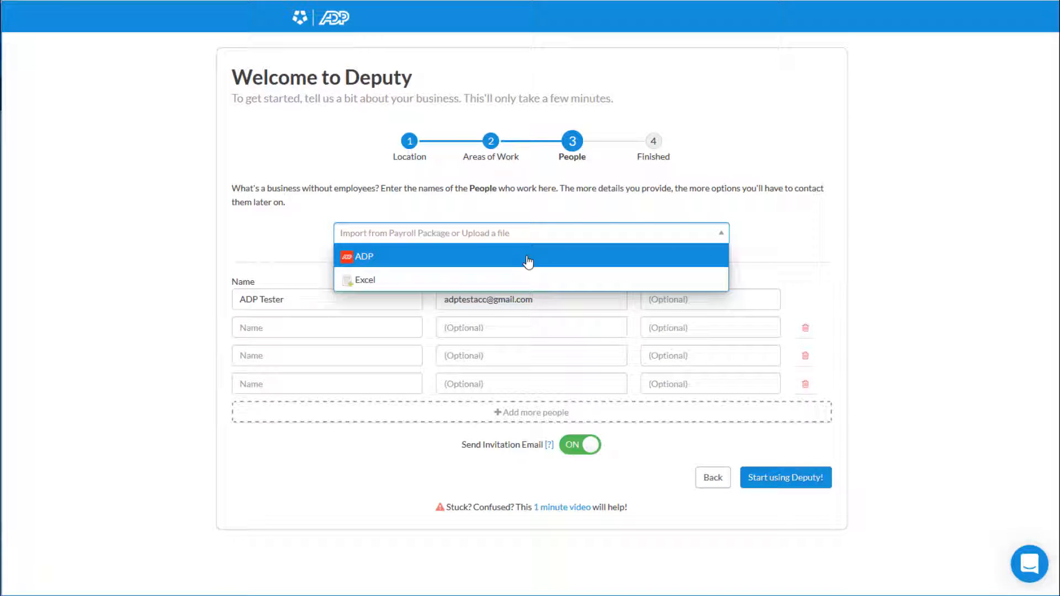
pyautogui.click(364, 257)
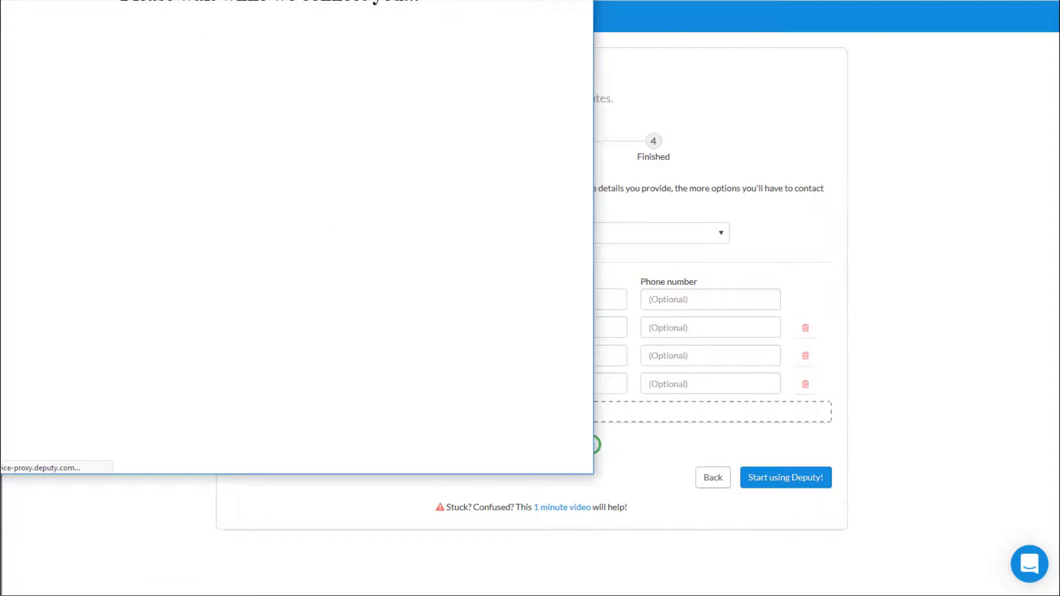
pyautogui.click(785, 477)
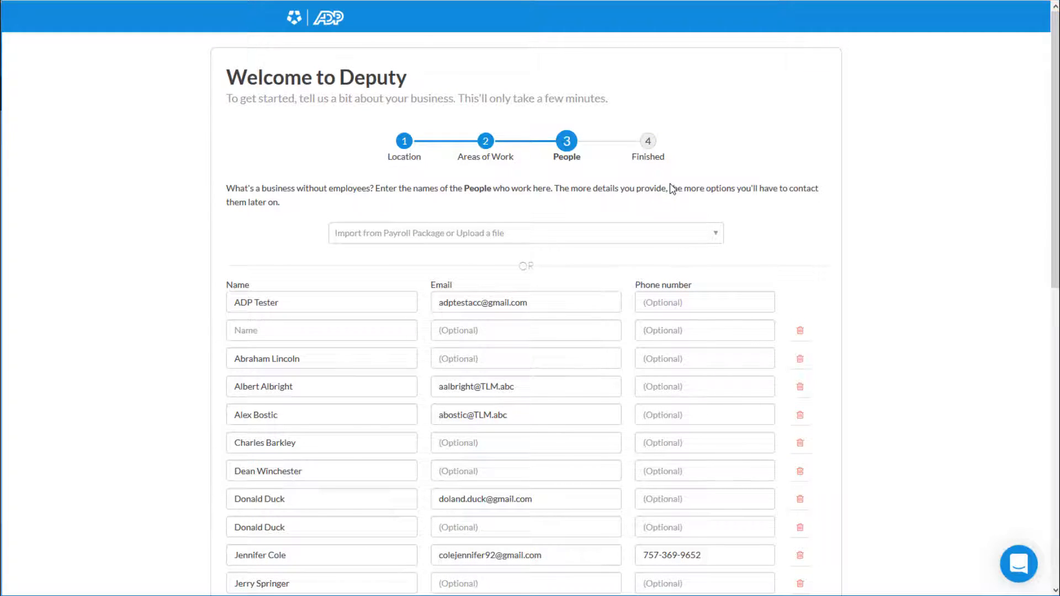
# Step: Delete two duplicate employees from the import list, turn off invitation emails, and finish setup
pyautogui.scroll(-3)
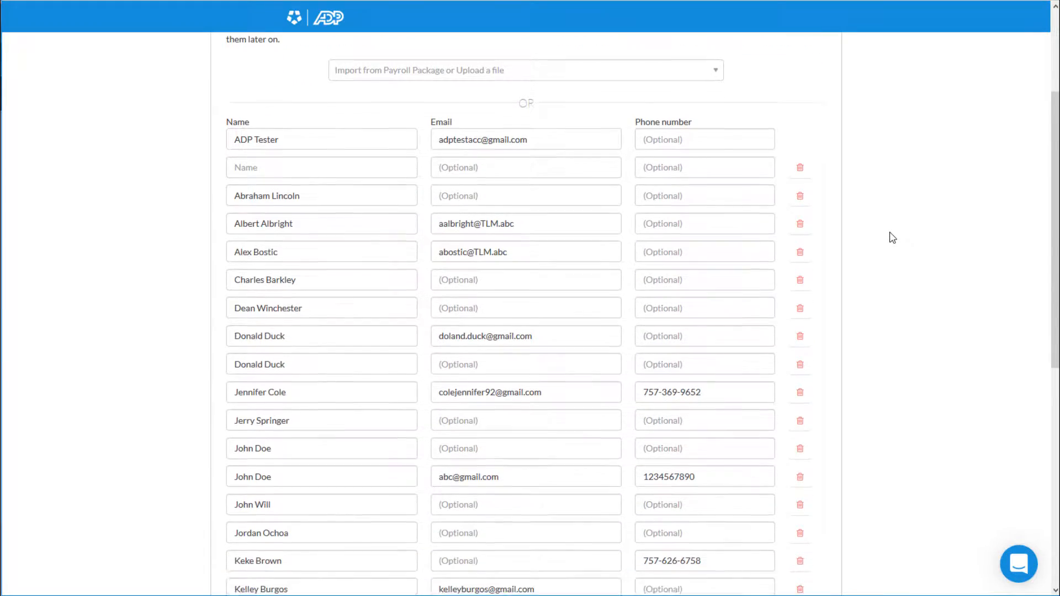
pyautogui.scroll(-3)
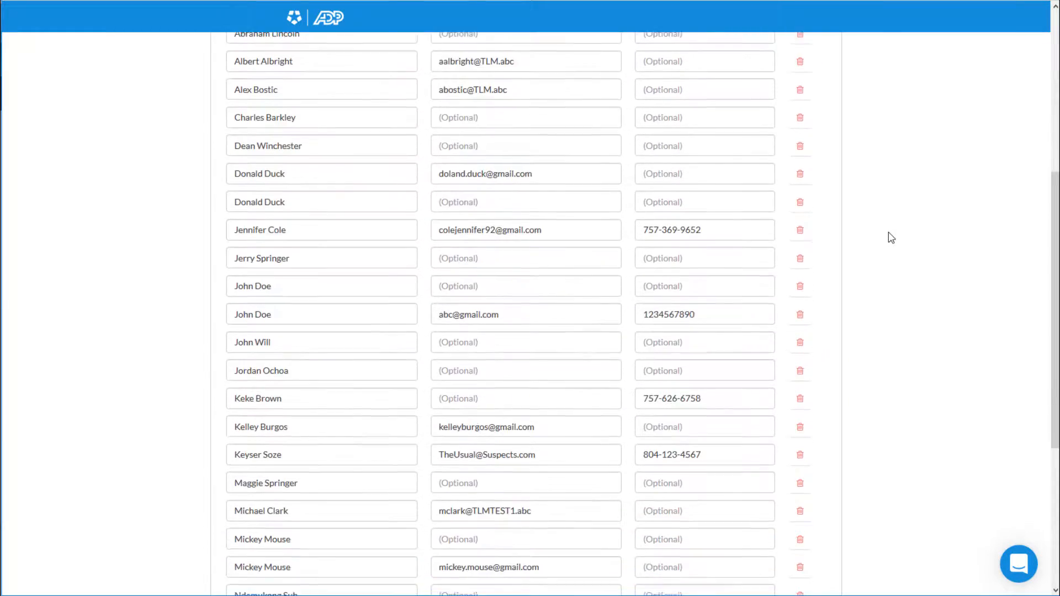
pyautogui.scroll(-3)
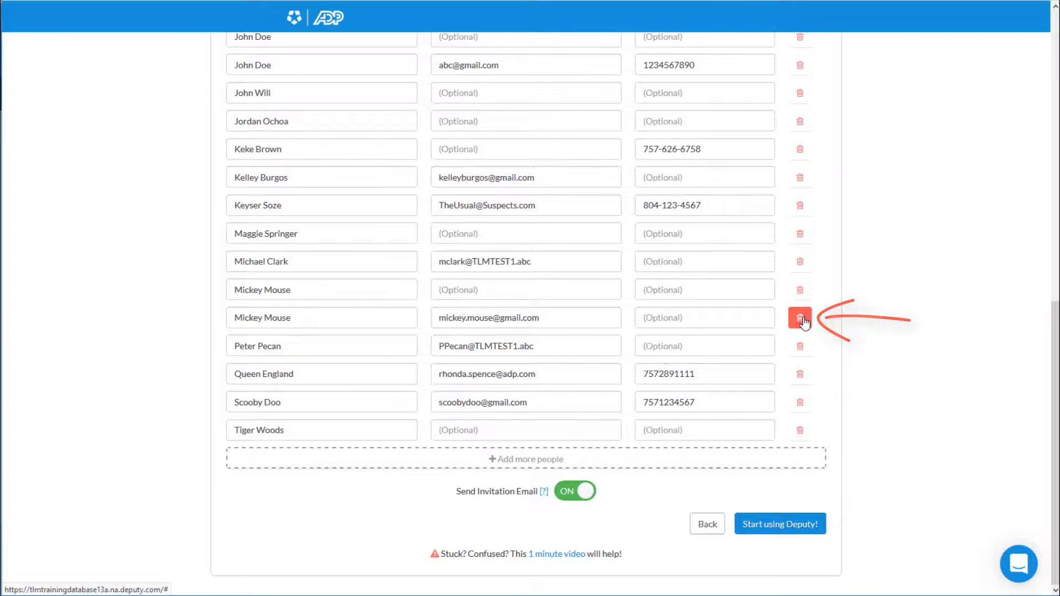
pyautogui.click(800, 318)
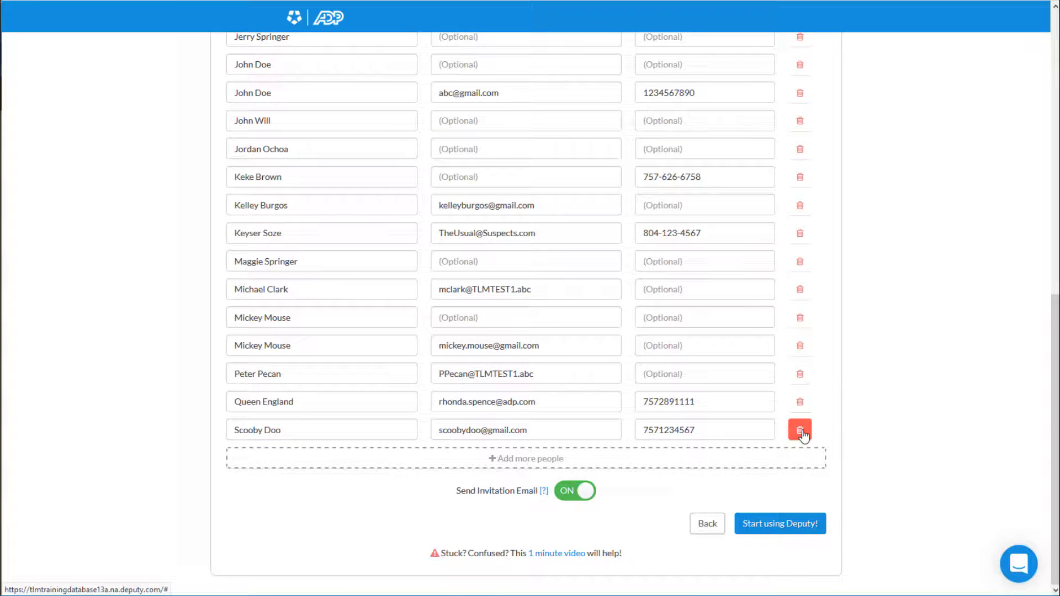
pyautogui.click(800, 431)
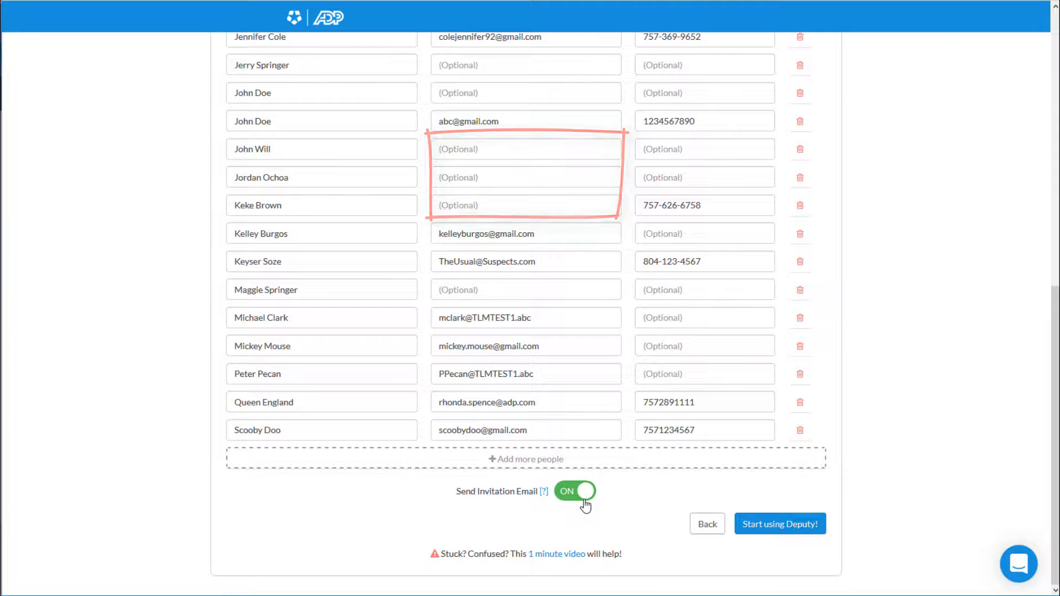
pyautogui.click(574, 491)
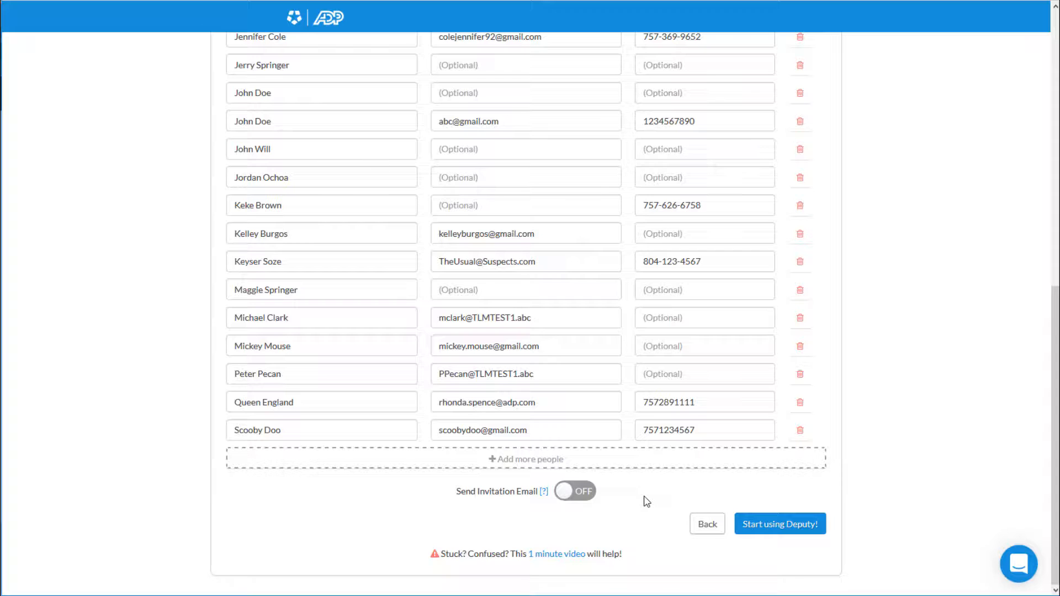
pyautogui.click(779, 524)
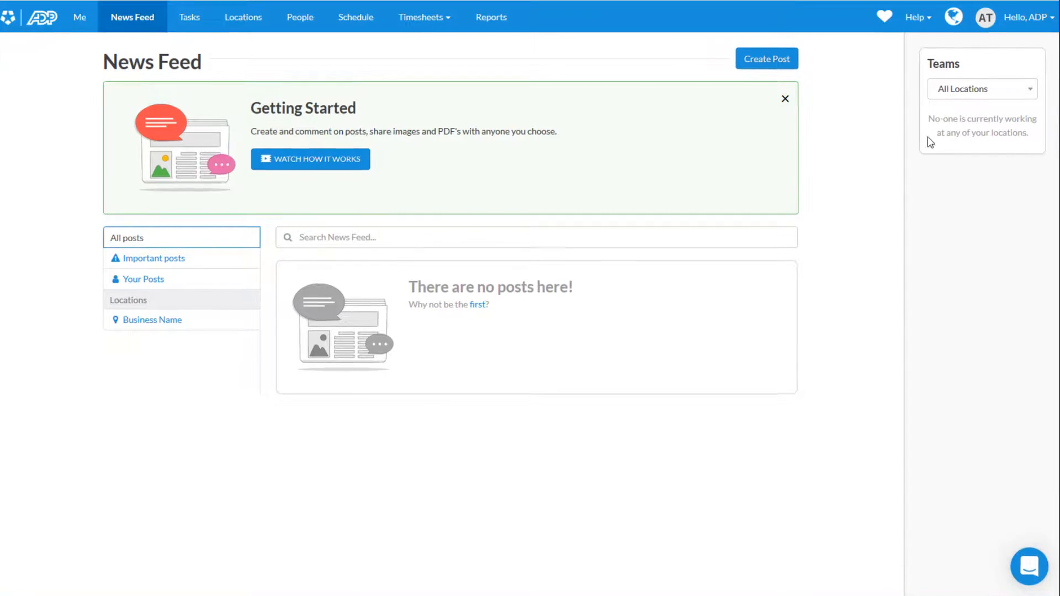
# Step: Log Out through the Hello, ADP account menu
pyautogui.click(1023, 17)
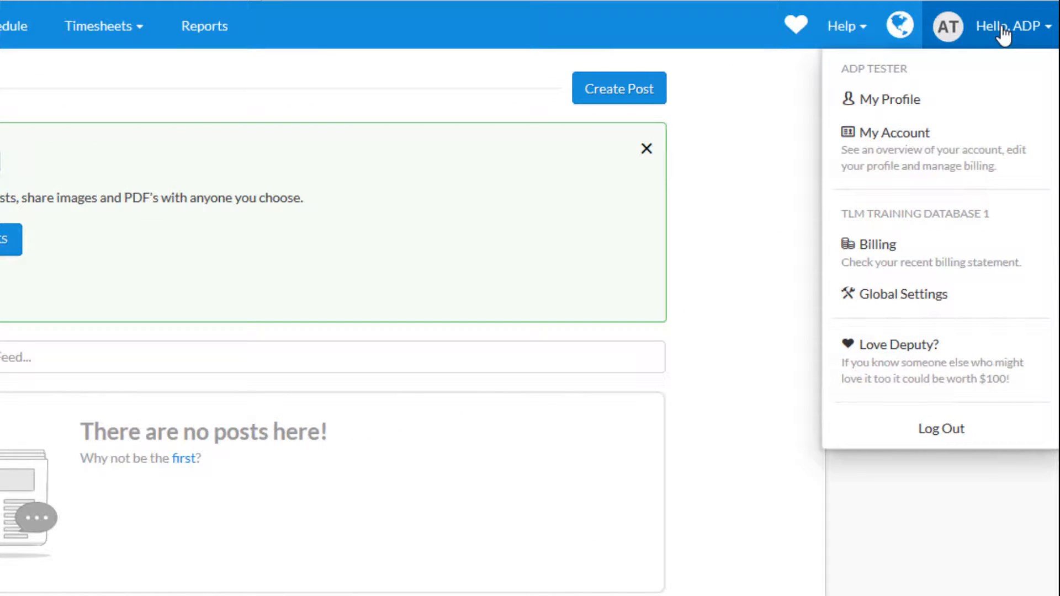
pyautogui.moveTo(940, 429)
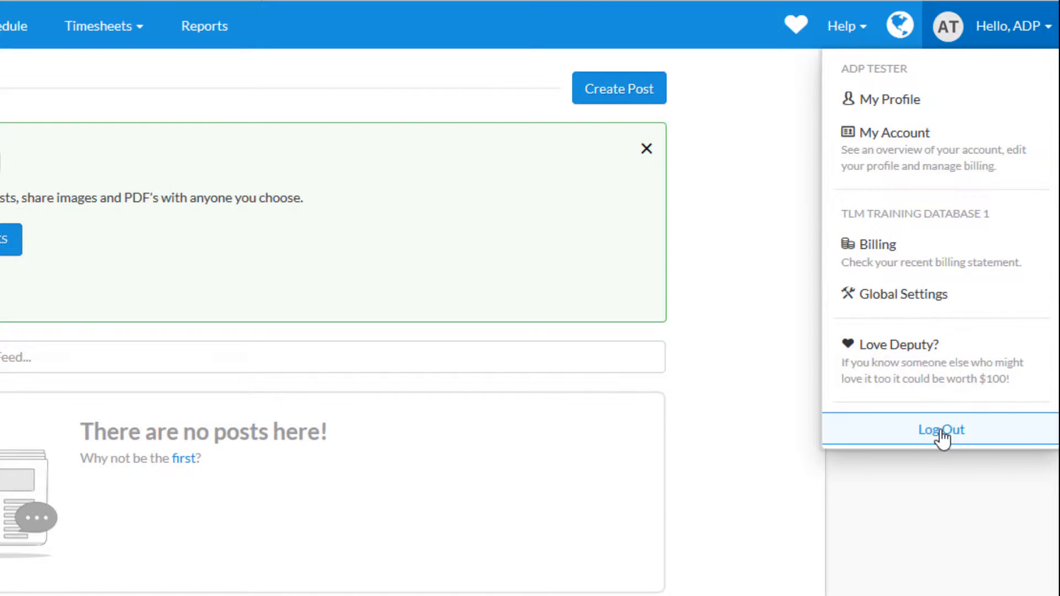
pyautogui.click(941, 430)
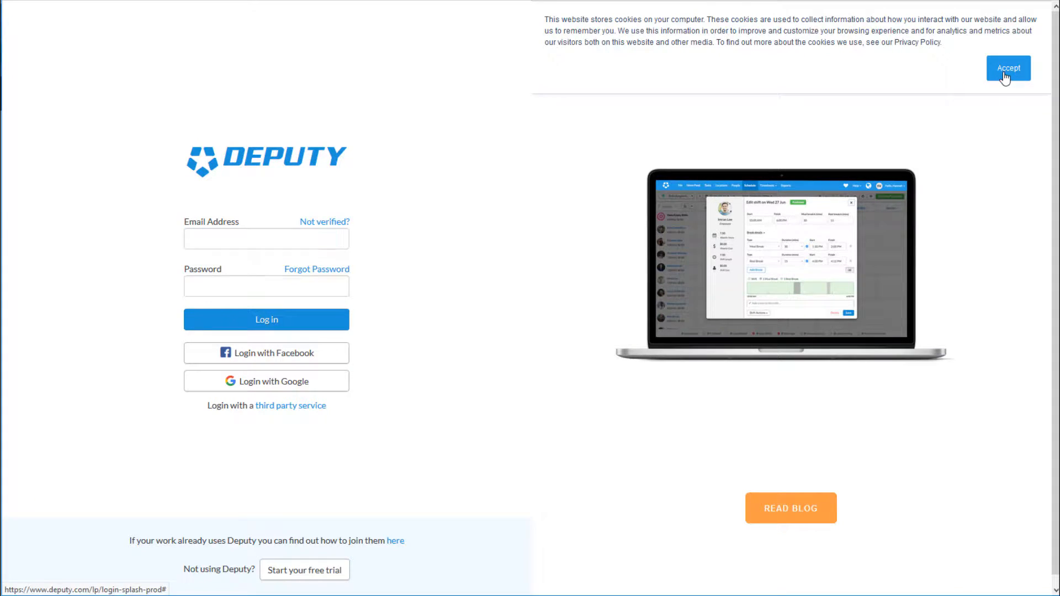
# Step: Accept the cookie notice and send a password-reset link to the account's .com email
pyautogui.click(1008, 68)
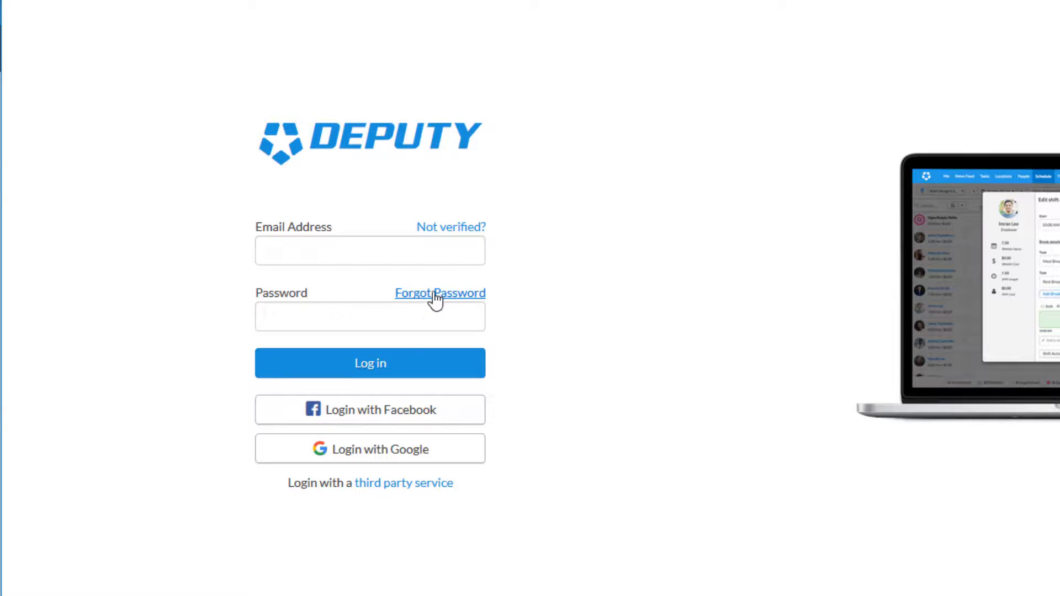
pyautogui.click(440, 293)
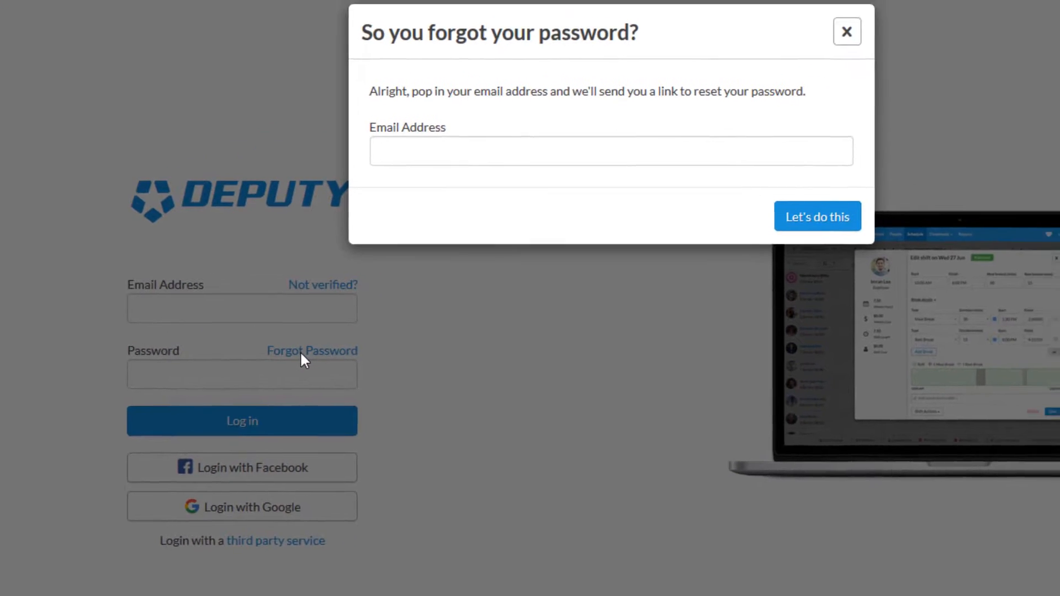
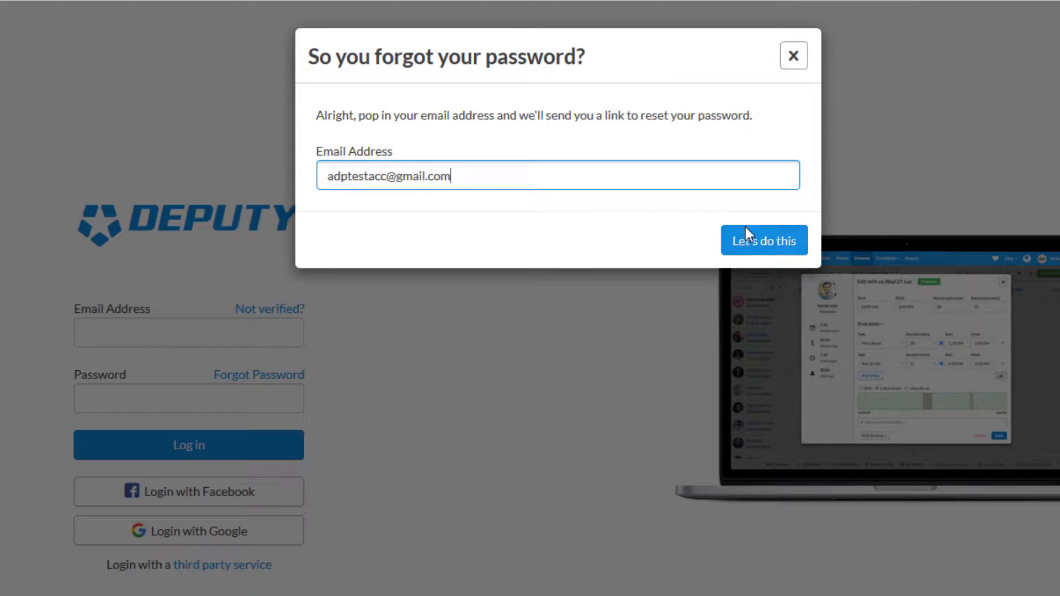
pyautogui.click(764, 240)
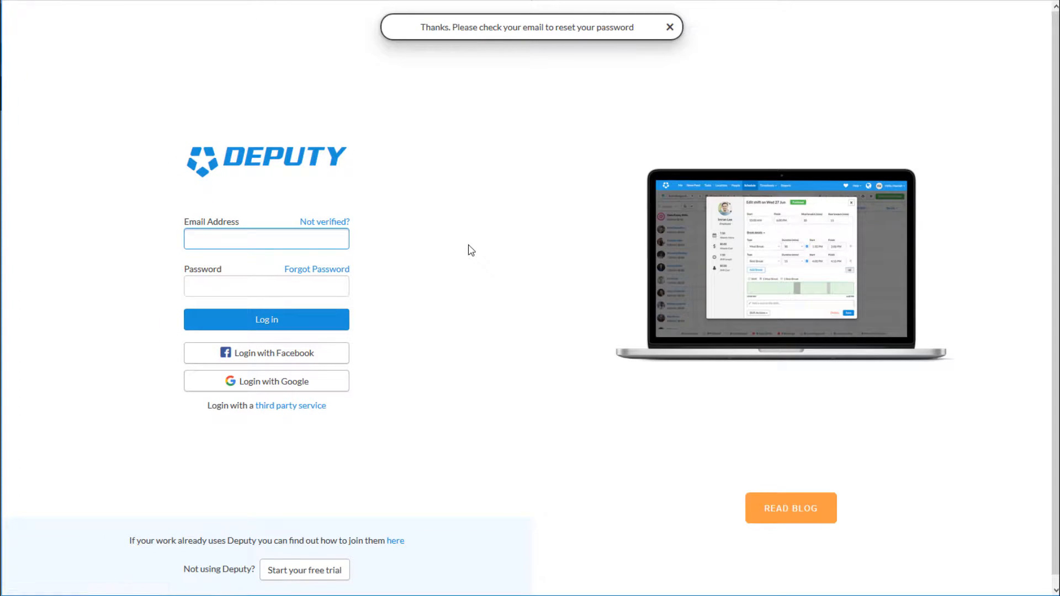
pyautogui.moveTo(391, 157)
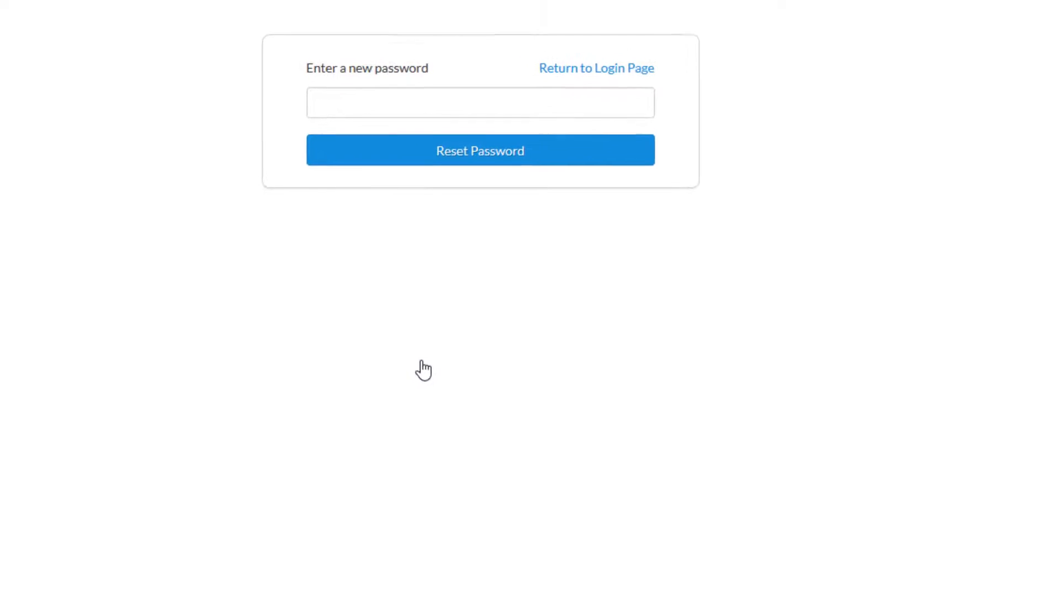
# Step: Enter and save a new password, then head back to the login page
pyautogui.click(480, 103)
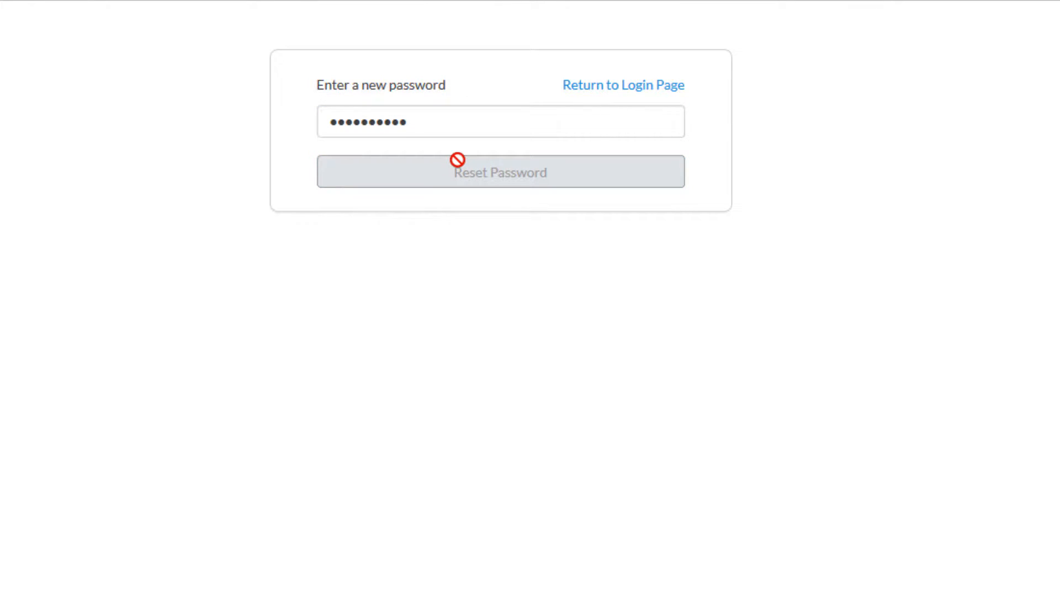
pyautogui.click(499, 171)
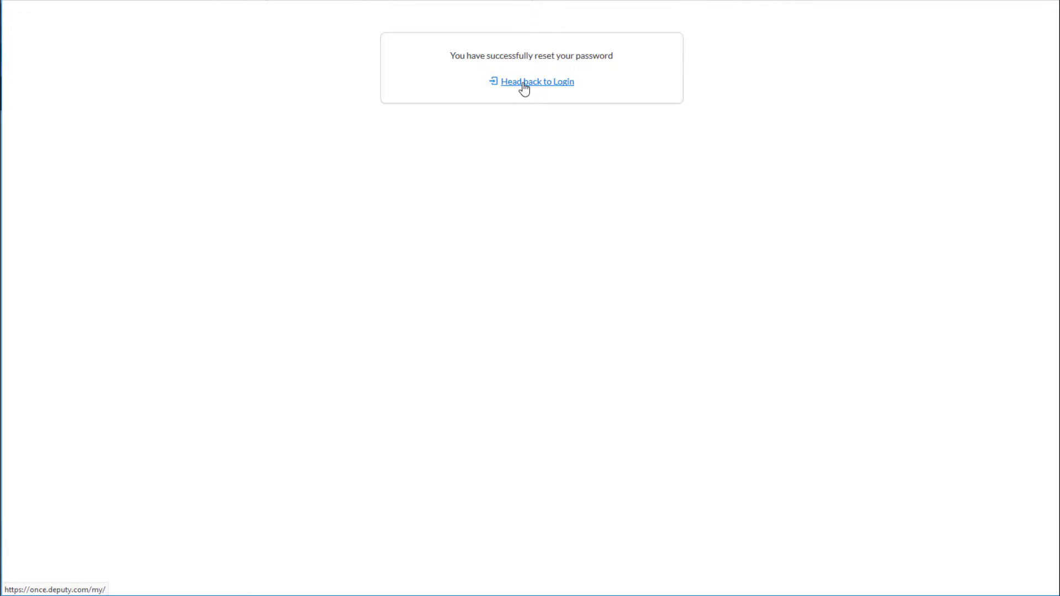
pyautogui.click(536, 81)
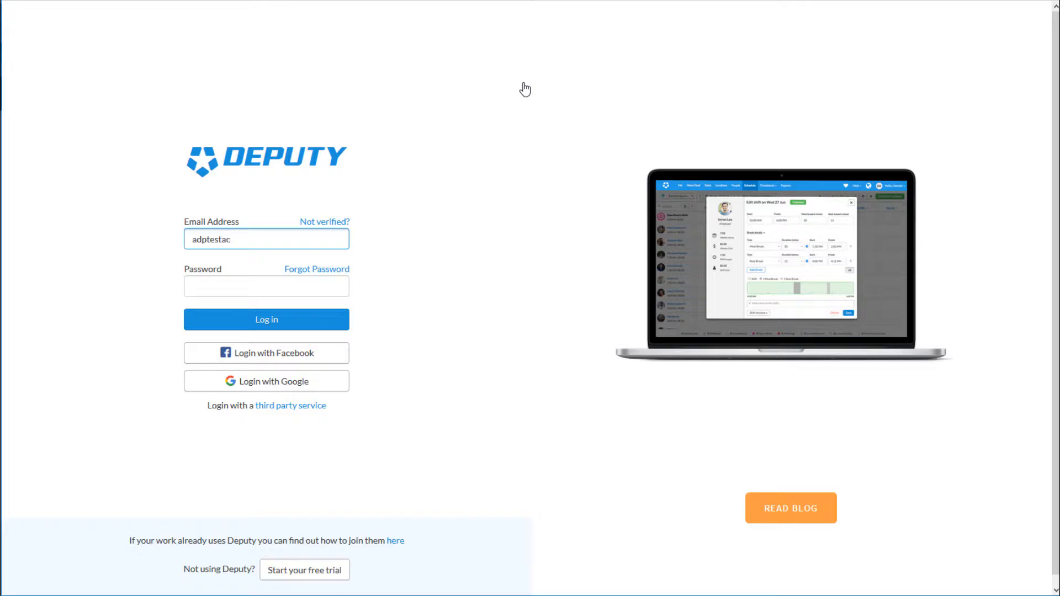
# Step: Log in with the new password and view the TLM Training Database 1 business
pyautogui.click(266, 319)
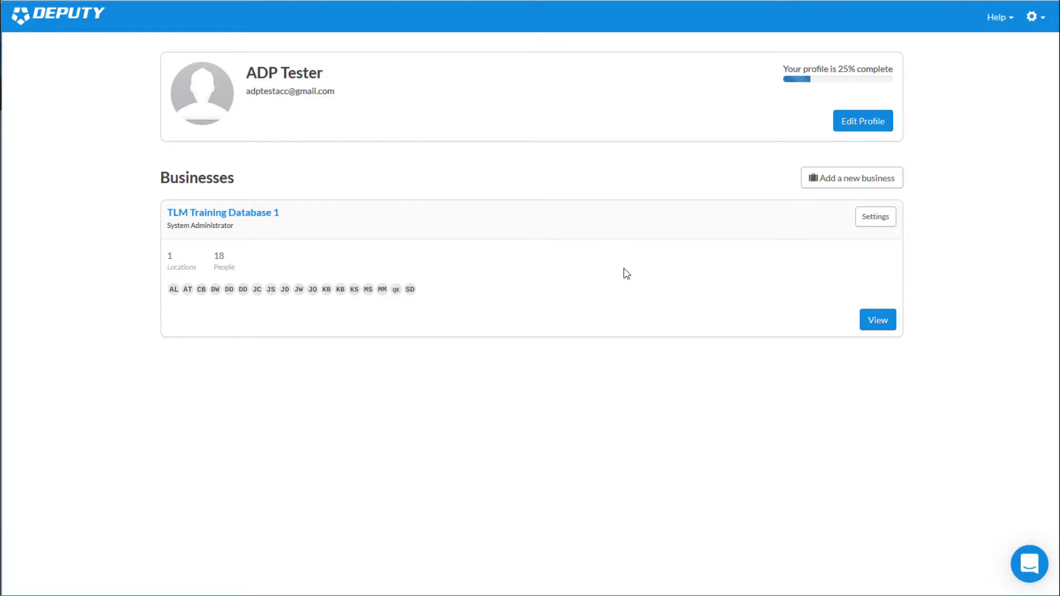
pyautogui.click(877, 320)
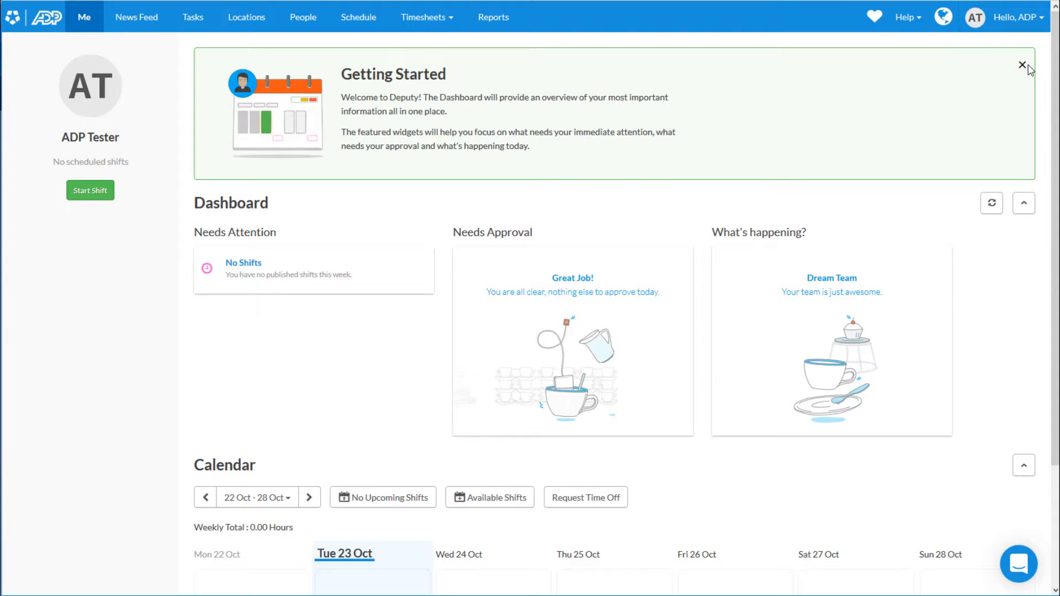
# Step: Close the Getting Started banner and start typing 'I ne' in a new support chat conversation
pyautogui.click(1022, 66)
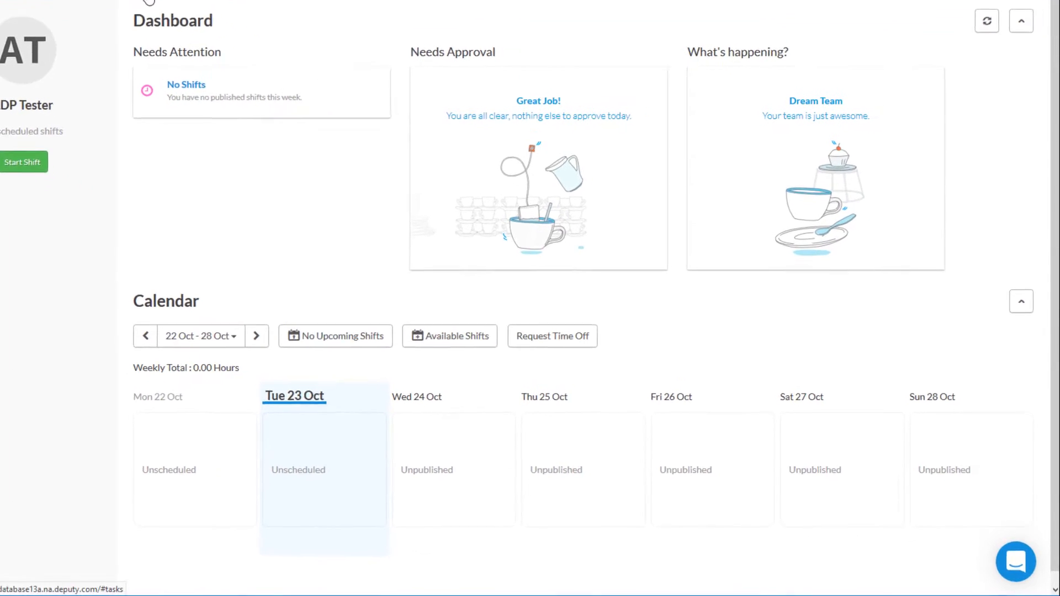
pyautogui.scroll(-3)
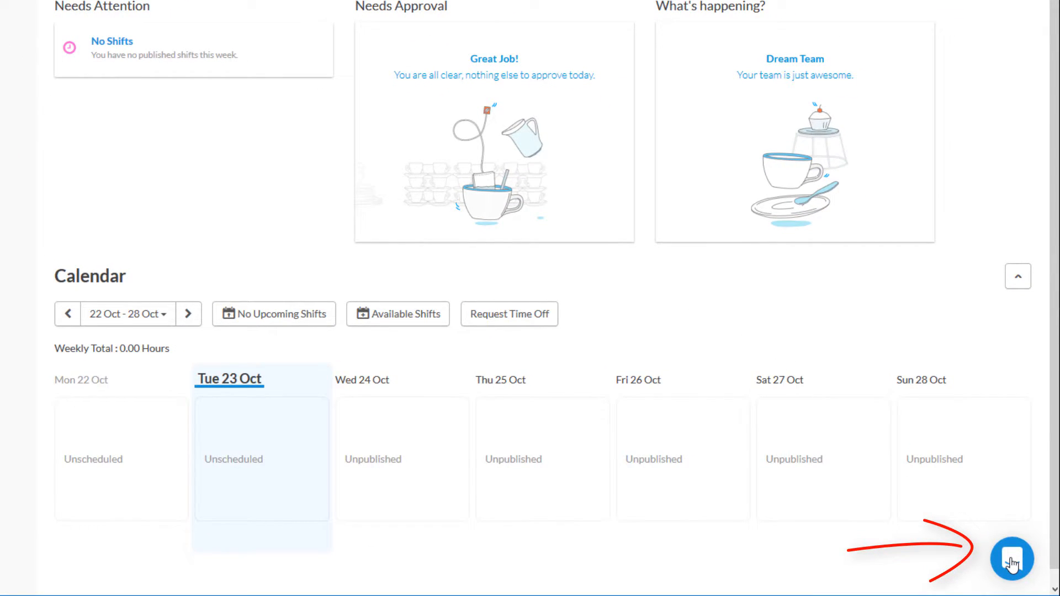
pyautogui.click(1012, 560)
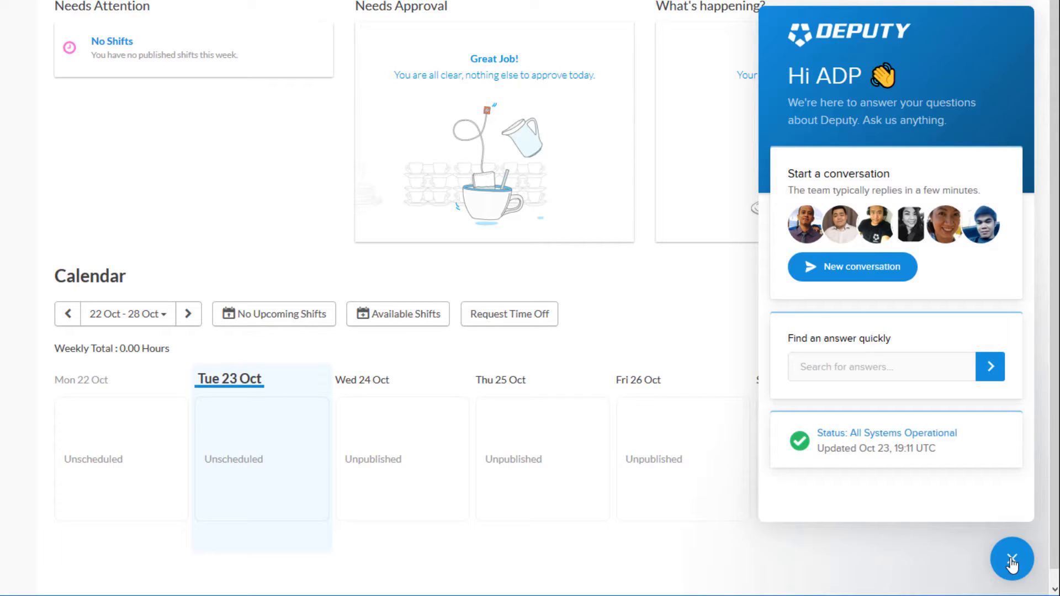
pyautogui.click(852, 266)
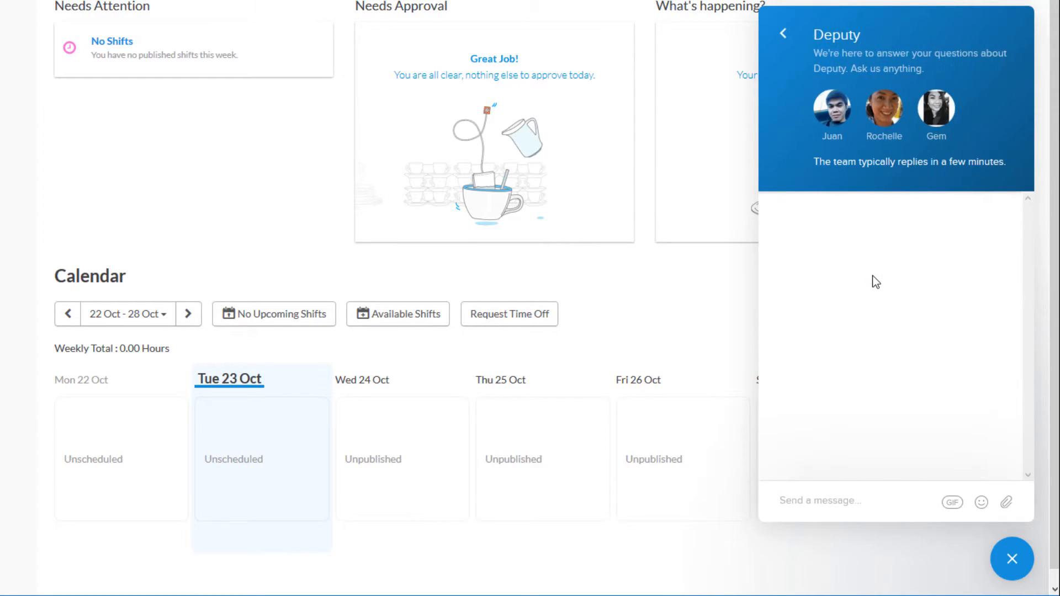
pyautogui.write('I ne')
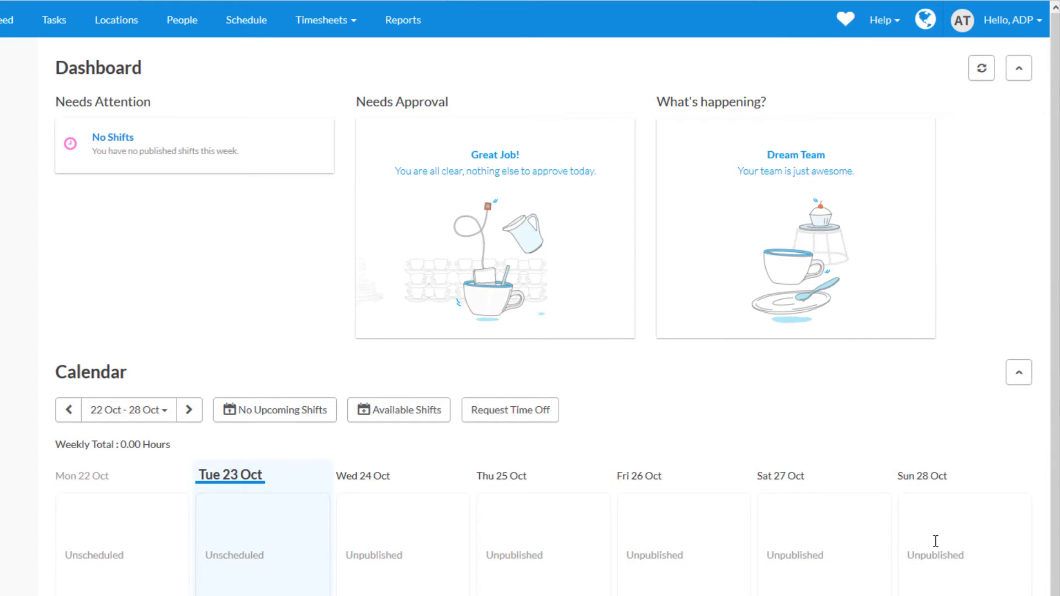
# Step: Open the Help dropdown in the top navigation bar
pyautogui.click(882, 19)
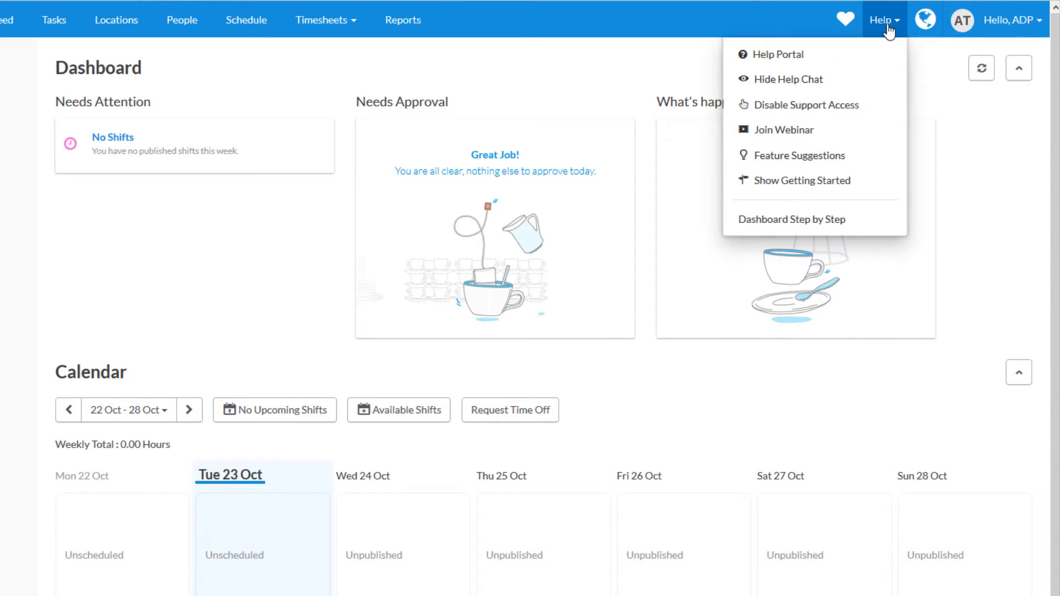